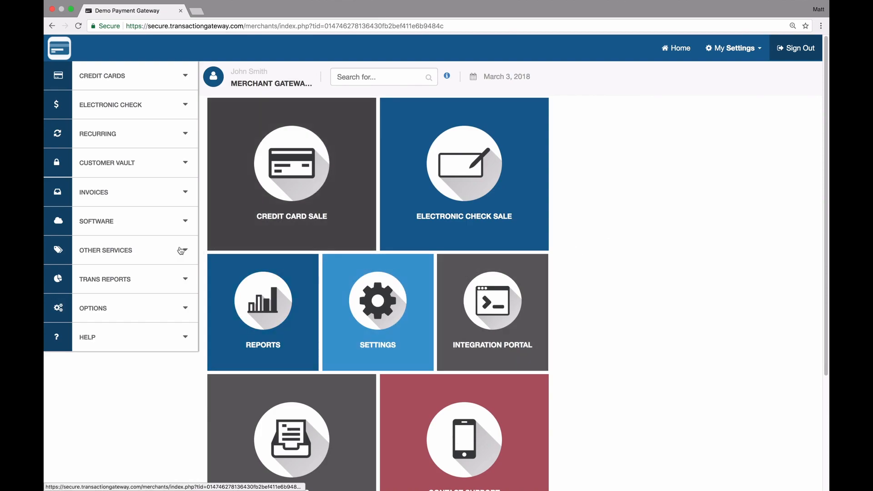
Download the QuickBooks SyncPay plug-in from the gateway's Other Services > QuickBooks page.
click(105, 250)
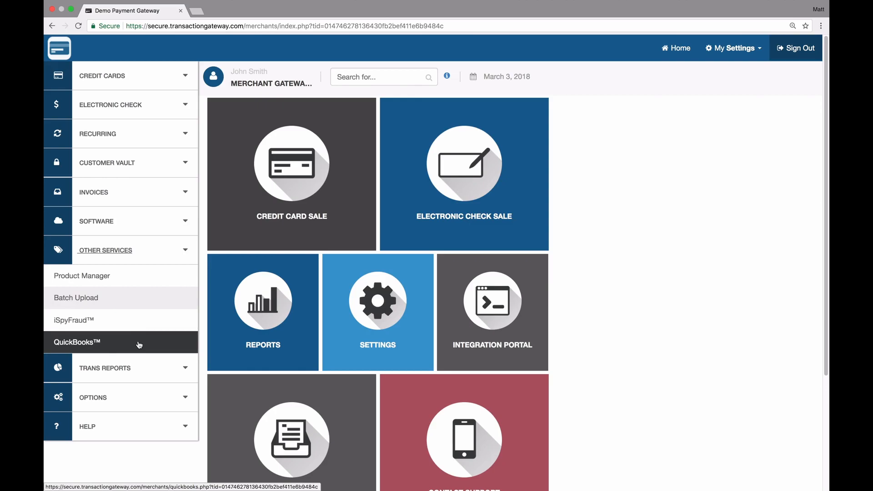
click(77, 342)
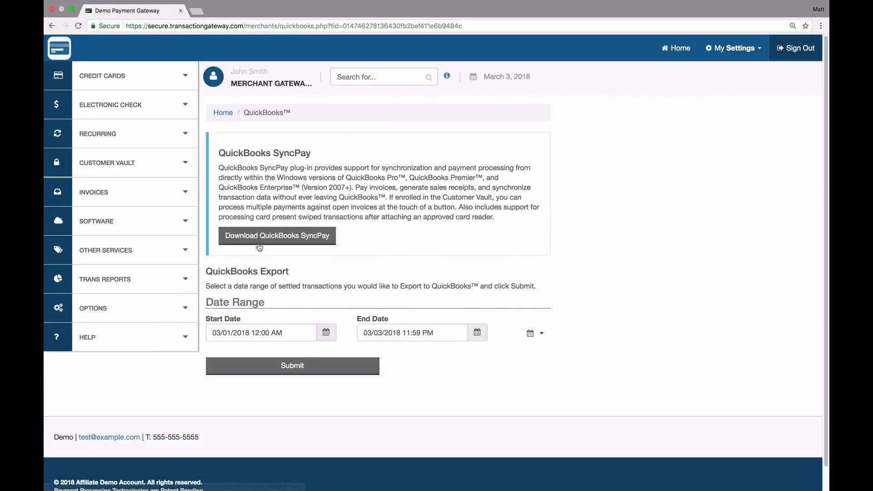
click(277, 235)
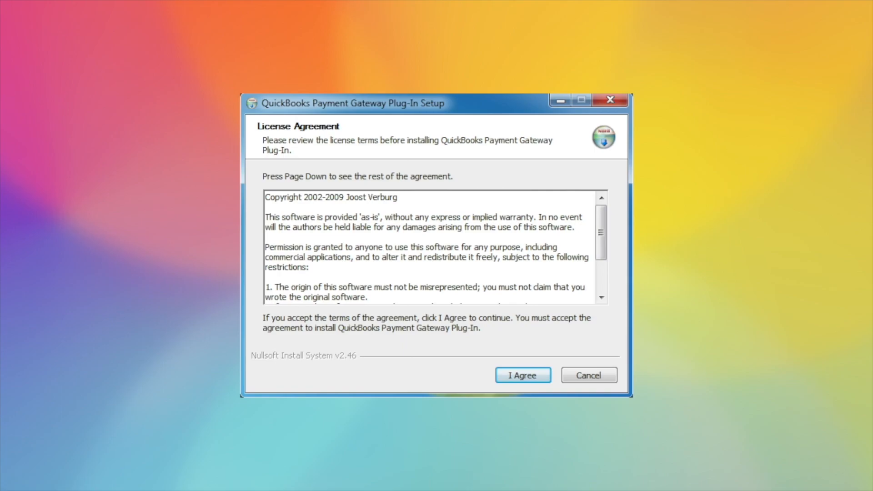
Install the plug-in into the default folder, forcing QuickBooks closed, then relaunch QuickBooks.
click(521, 375)
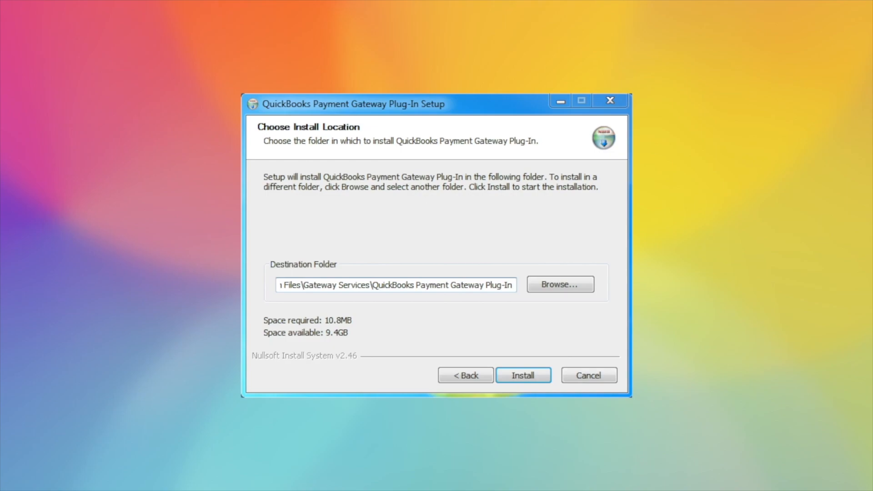
click(523, 375)
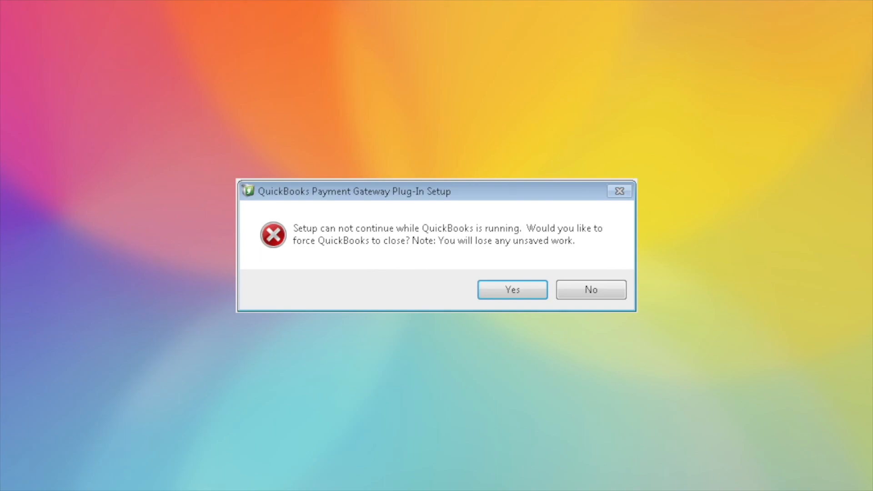
click(511, 290)
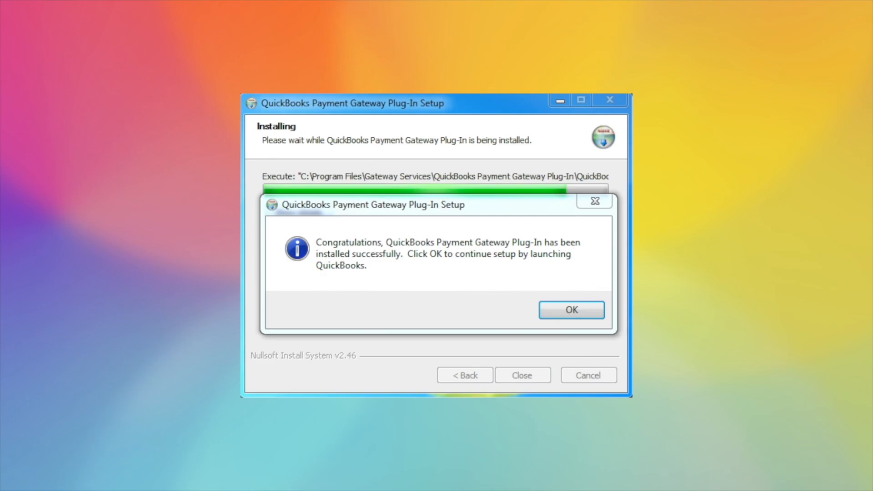
click(571, 311)
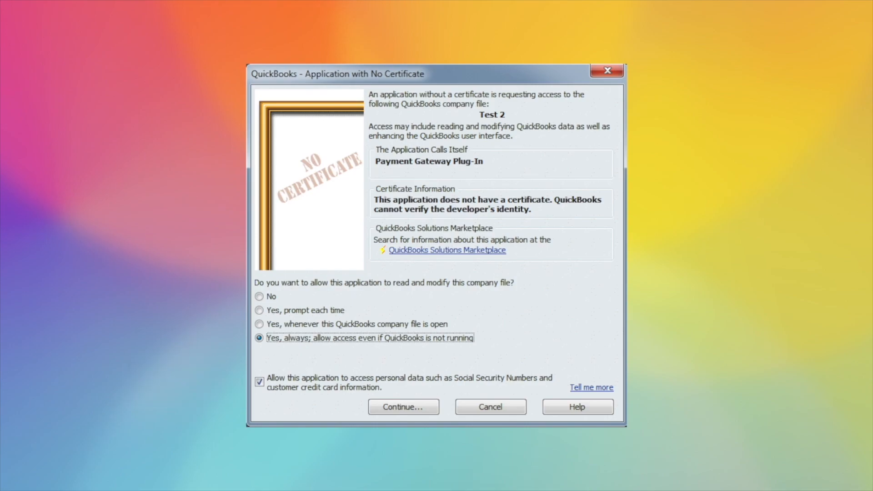
Allow the unsigned plug-in 'Yes, always' access to the Test 2 company file.
click(402, 406)
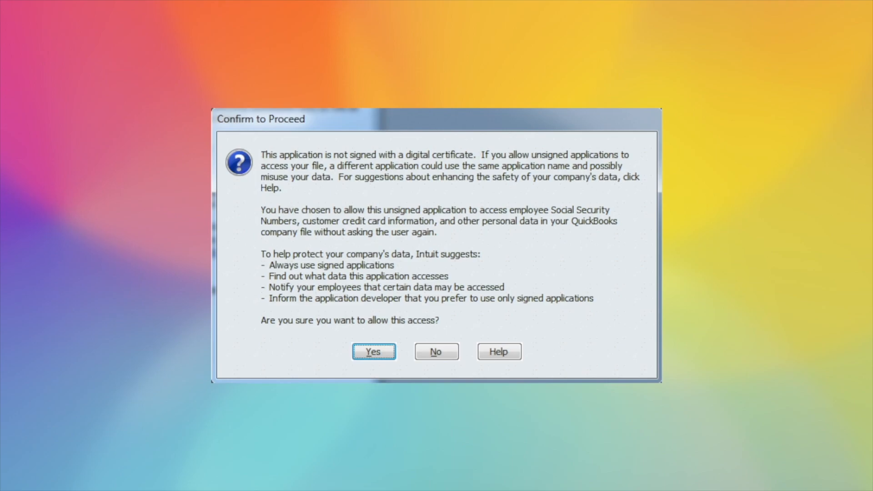
click(372, 352)
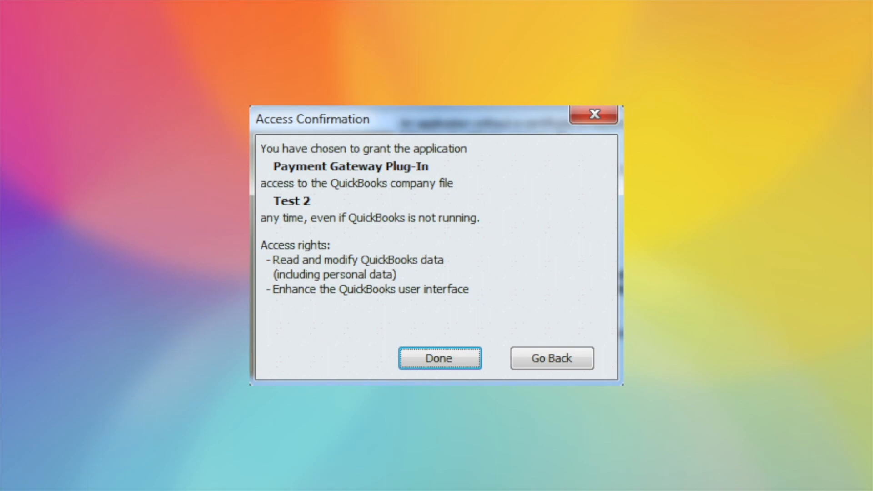
click(439, 358)
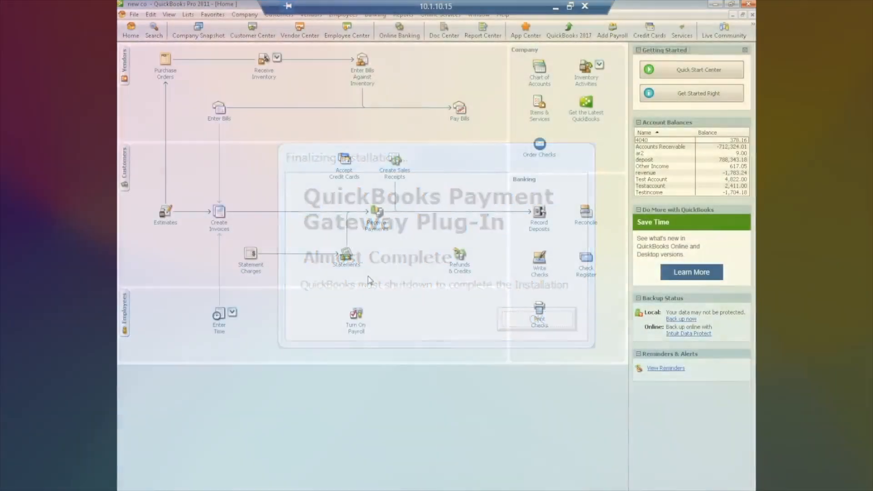
Dismiss the Finalizing Installation notice and show the Customers > Payment Gateway Plug-In submenu.
click(536, 319)
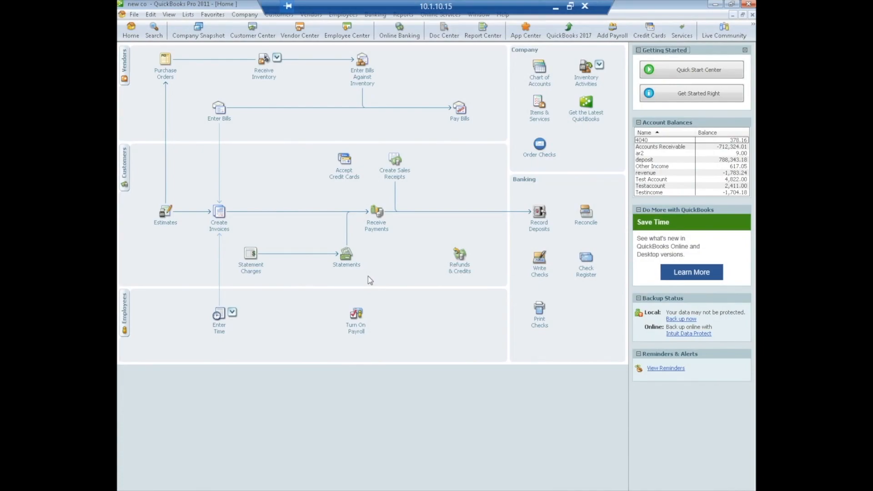
mouse_move(324, 99)
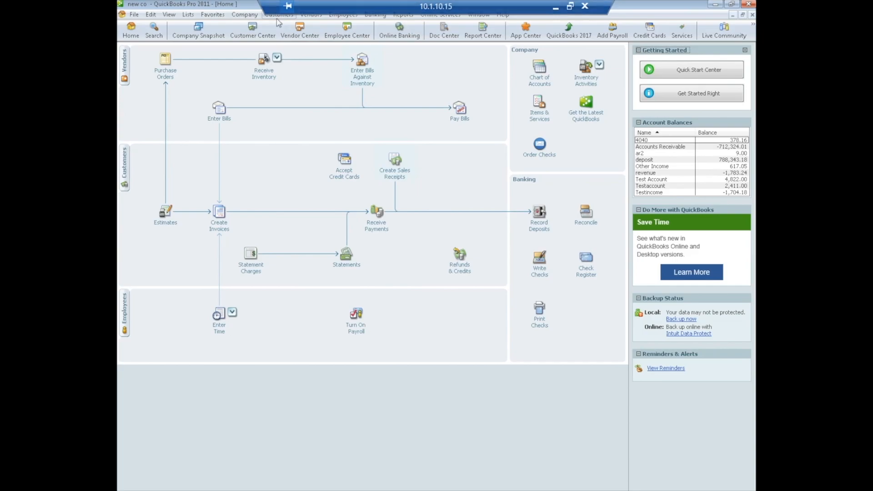
click(279, 14)
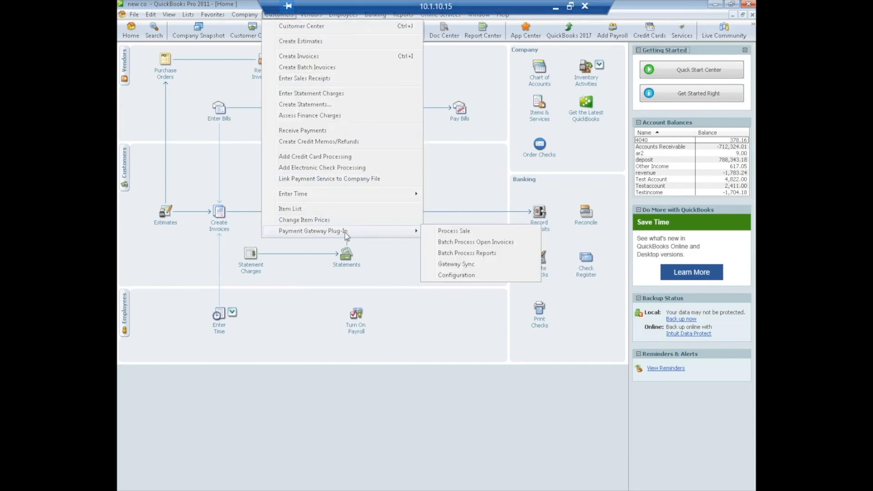
click(460, 281)
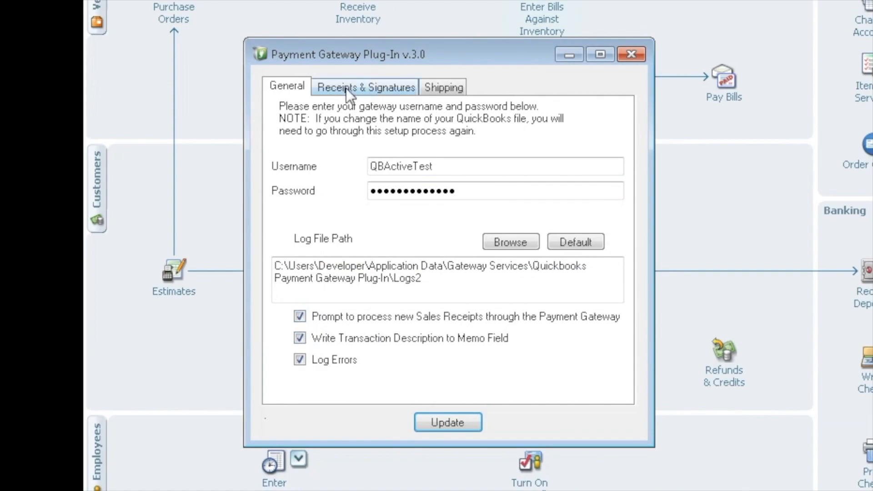
Review the General and Receipts & Signatures tabs, then save the configuration with Update.
click(365, 87)
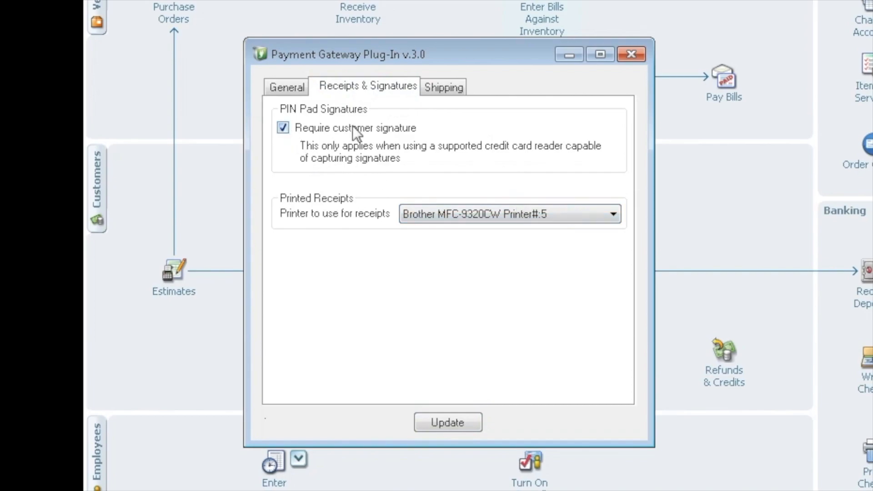
mouse_move(292, 210)
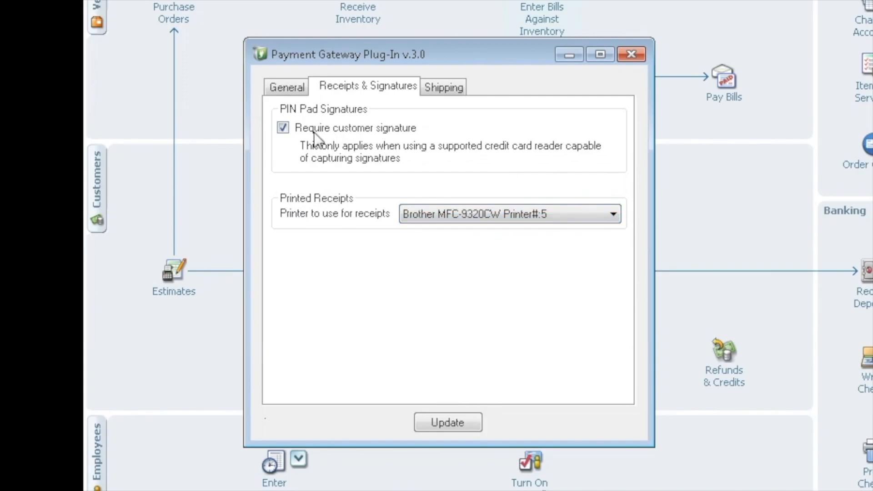
click(286, 87)
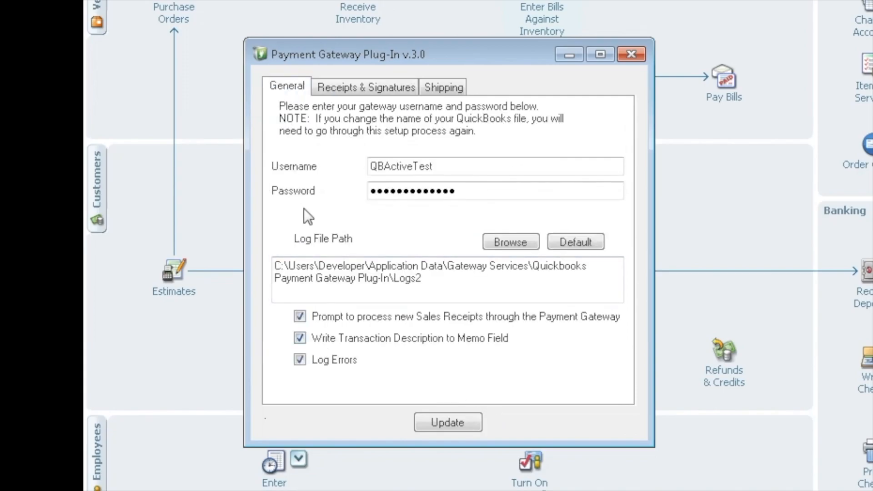
click(447, 422)
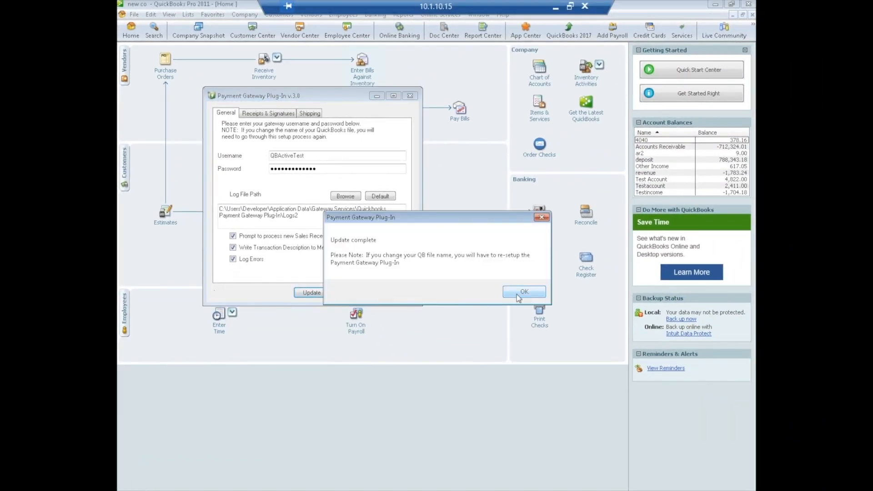
click(523, 292)
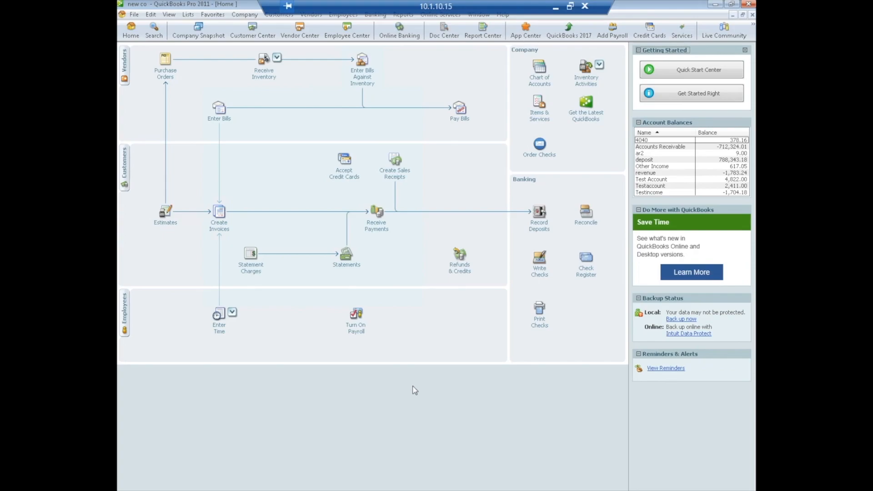
mouse_move(374, 118)
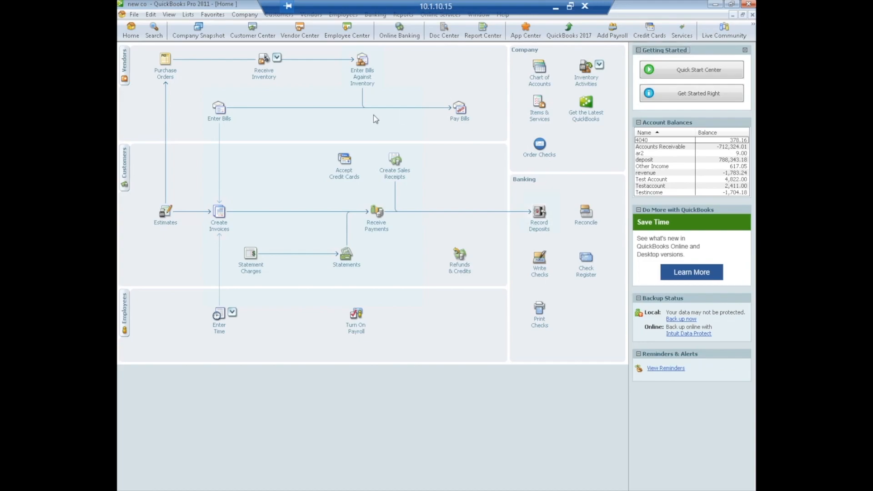
mouse_move(284, 57)
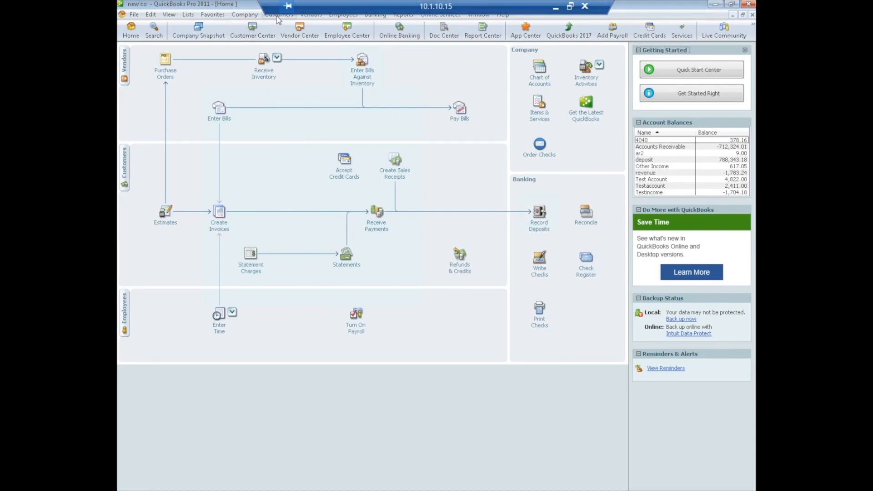
Open Customers > Payment Gateway Plug-In > Process Sale.
click(280, 14)
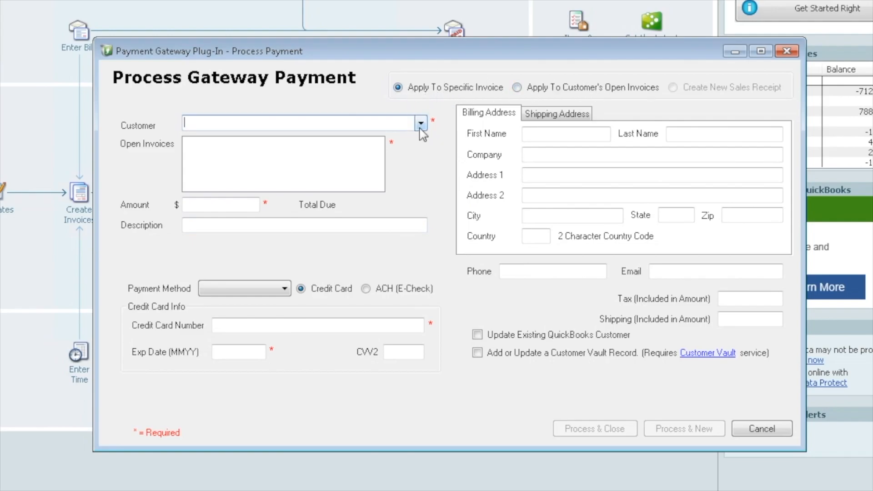
Choose the customer and tick invoices 513, 524 and 526.
click(420, 124)
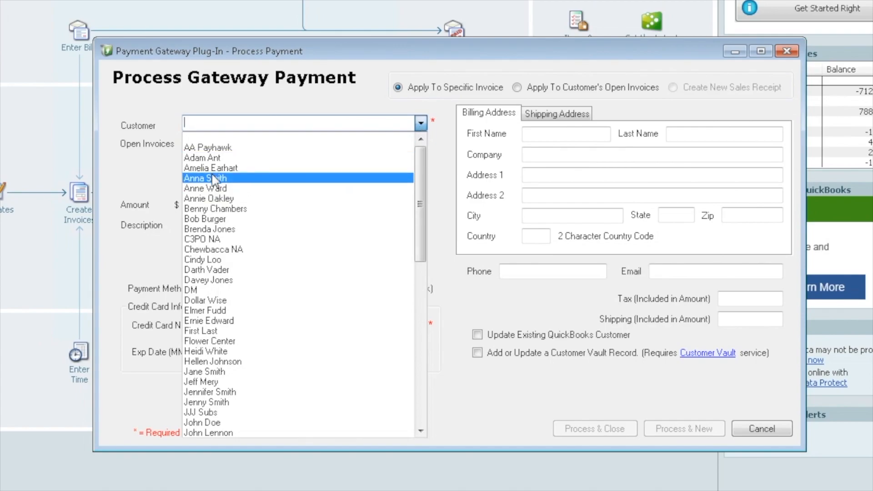
click(205, 178)
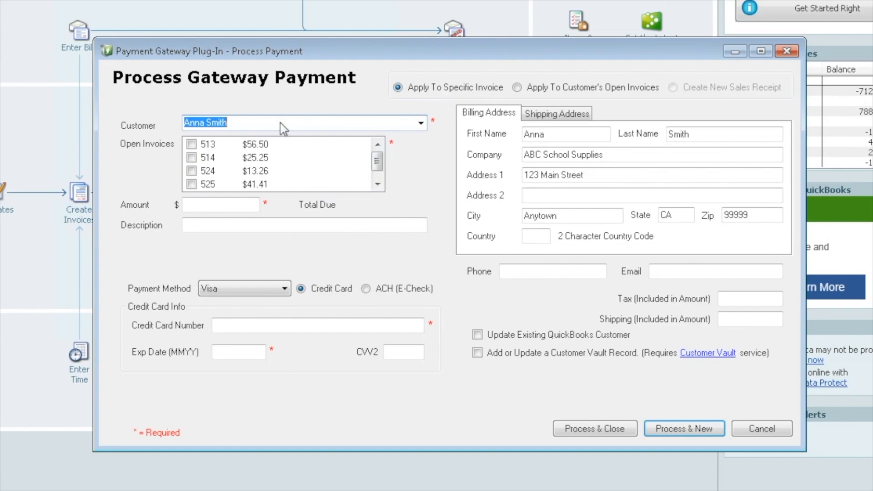
click(191, 143)
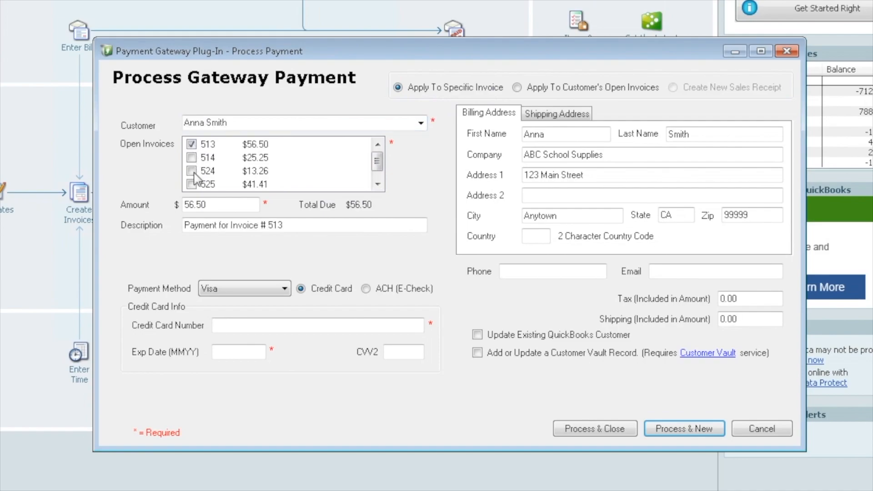
click(191, 171)
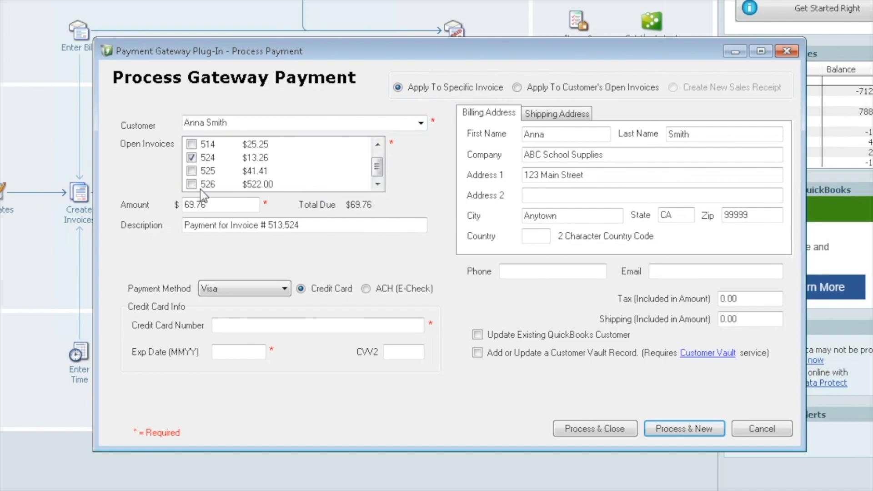
click(192, 184)
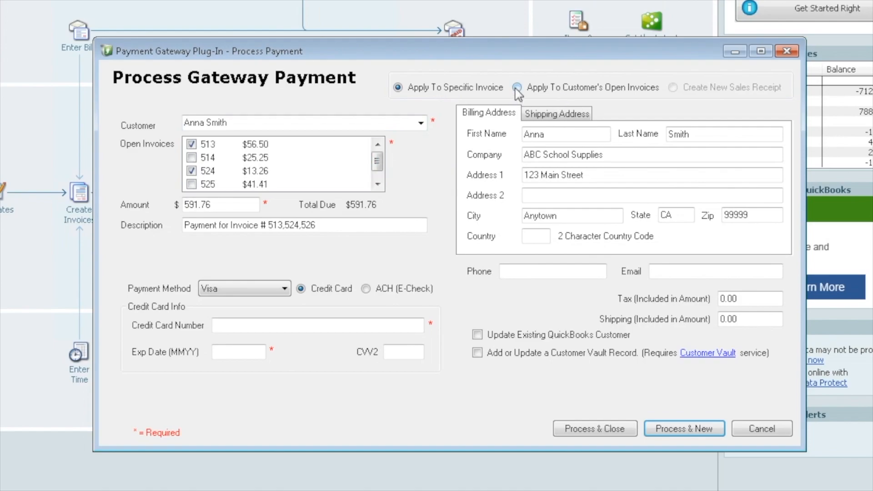
Try paying $300.00 against all invoices, then switch to paying invoice 513 only.
click(518, 87)
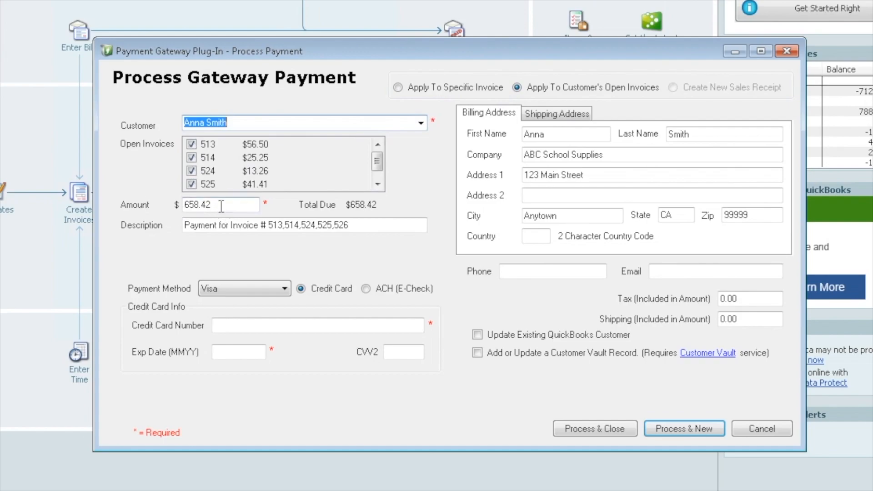
text(3)
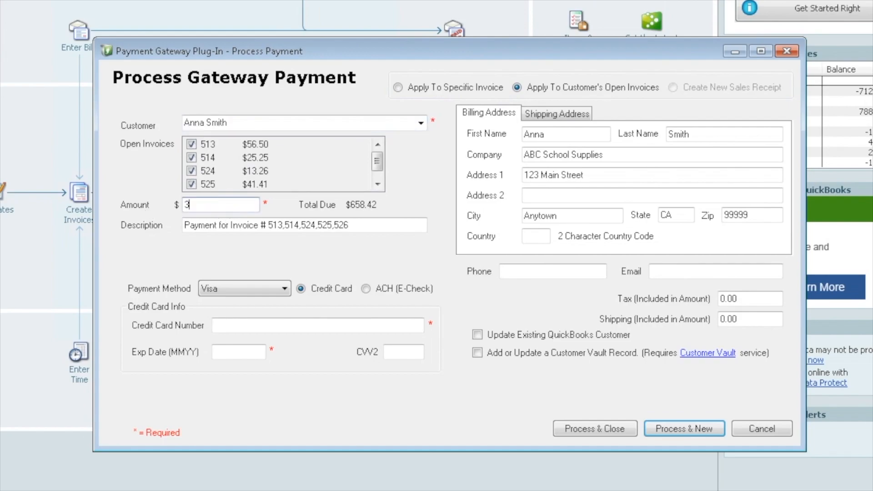
text(00.00)
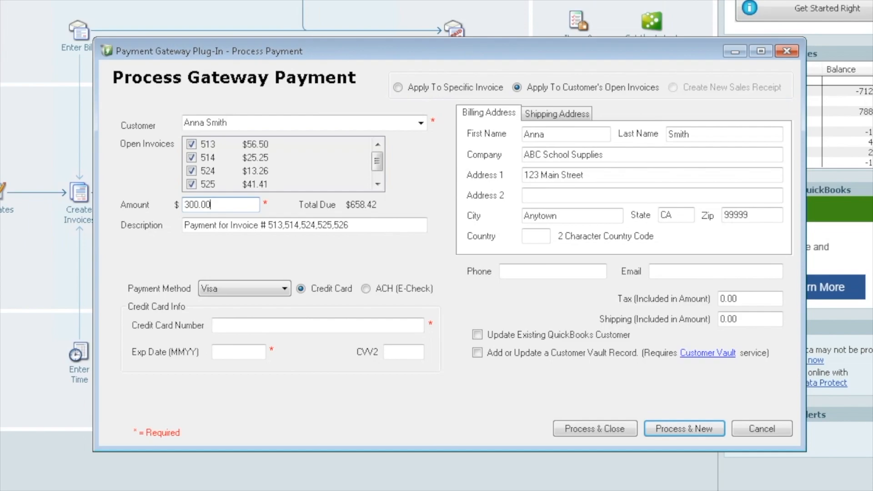
click(399, 87)
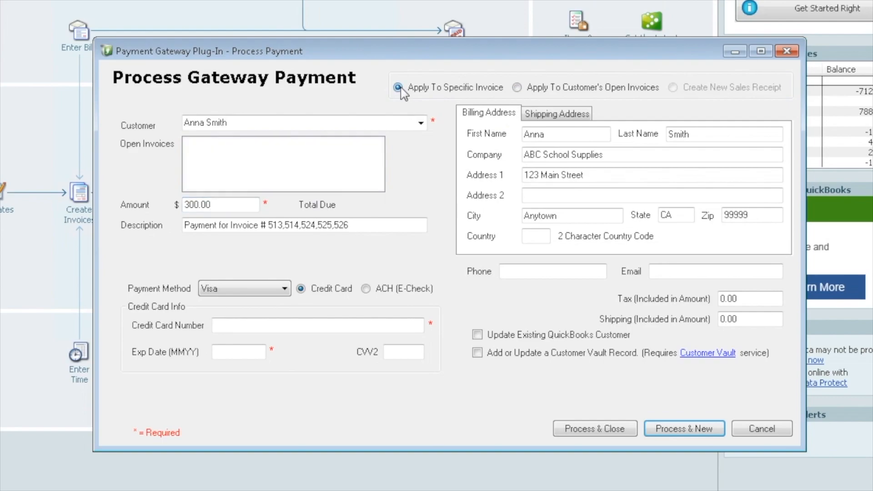
click(397, 87)
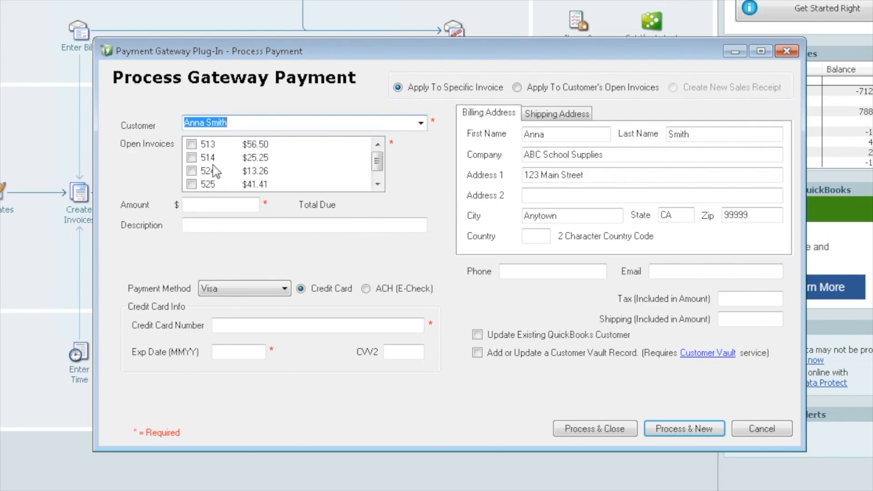
click(191, 143)
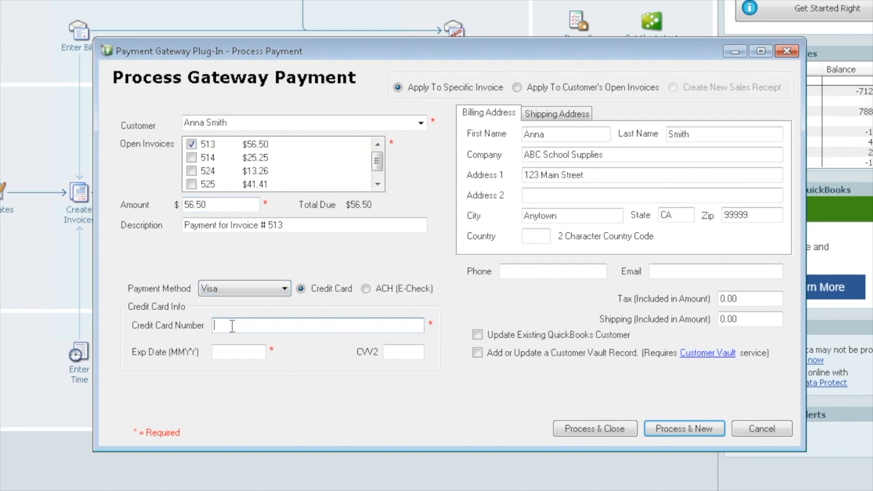
text(41111111111)
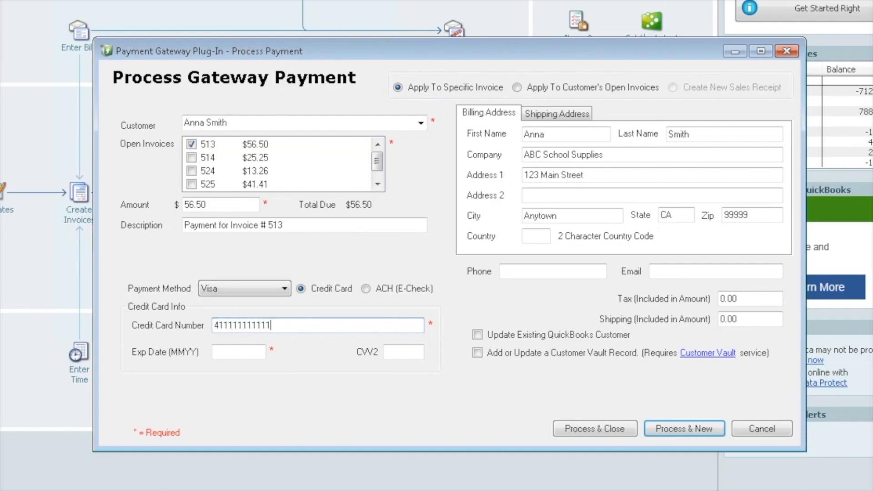
text(1218)
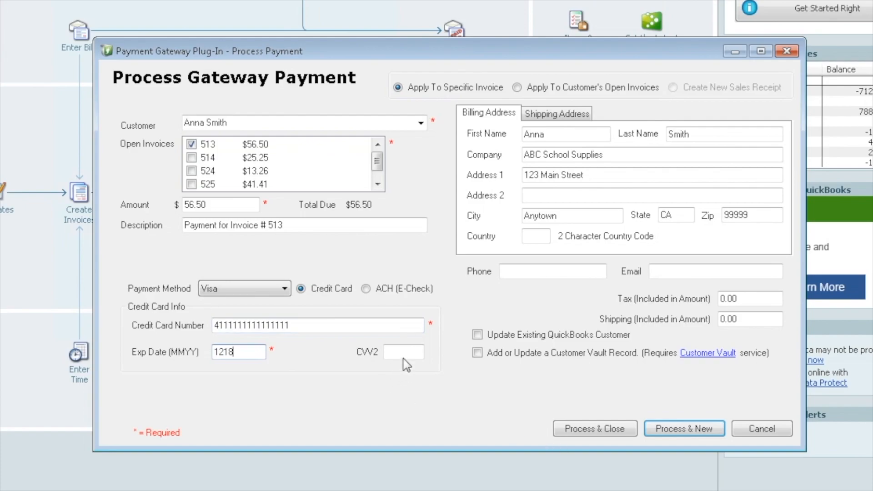
text(999)
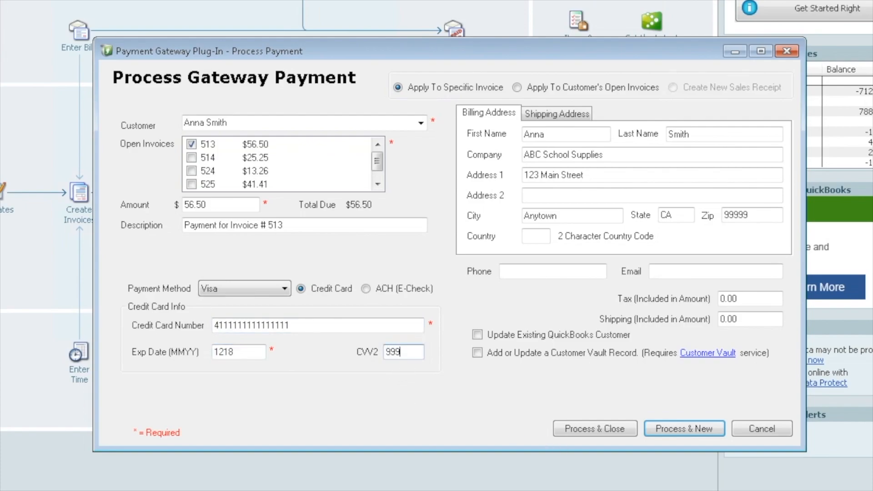
mouse_move(511, 193)
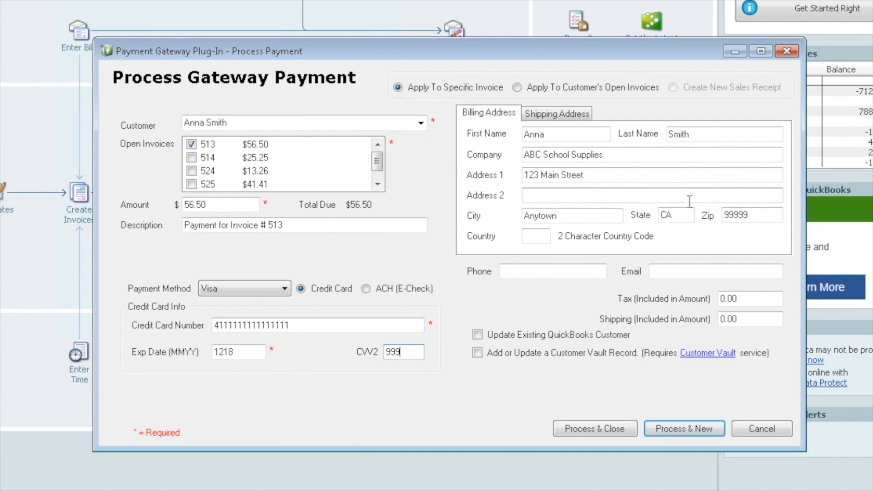
Review the shipping and billing addresses and enable Update Existing QuickBooks Customer.
click(556, 114)
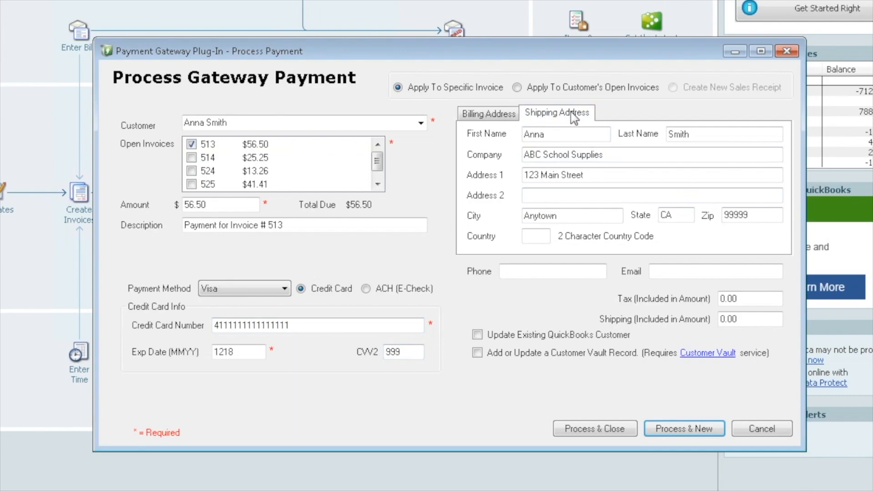
click(488, 113)
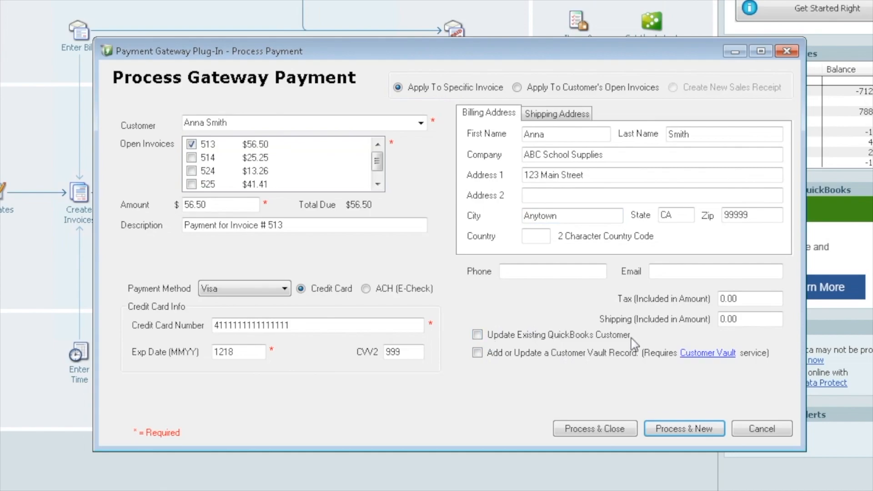
click(477, 335)
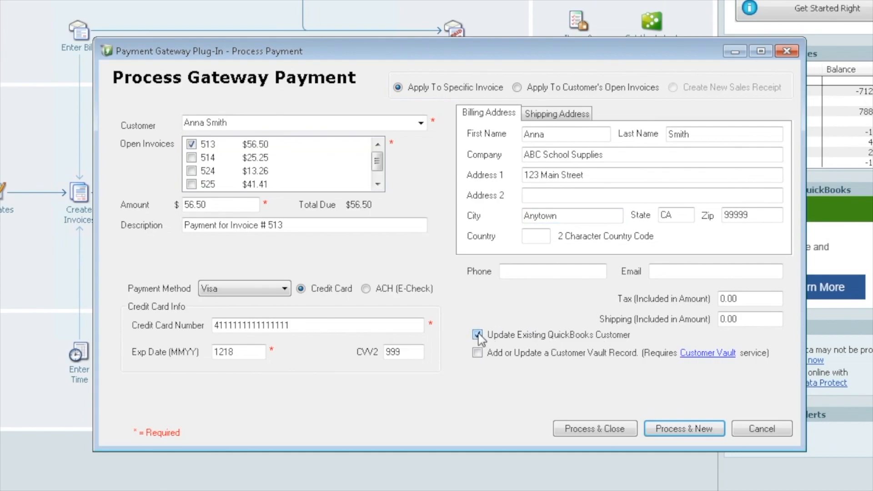
click(477, 335)
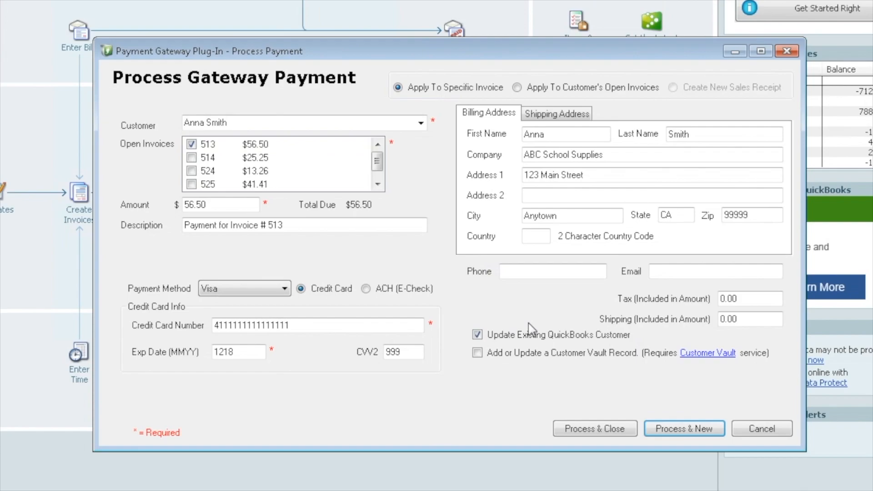
mouse_move(706, 110)
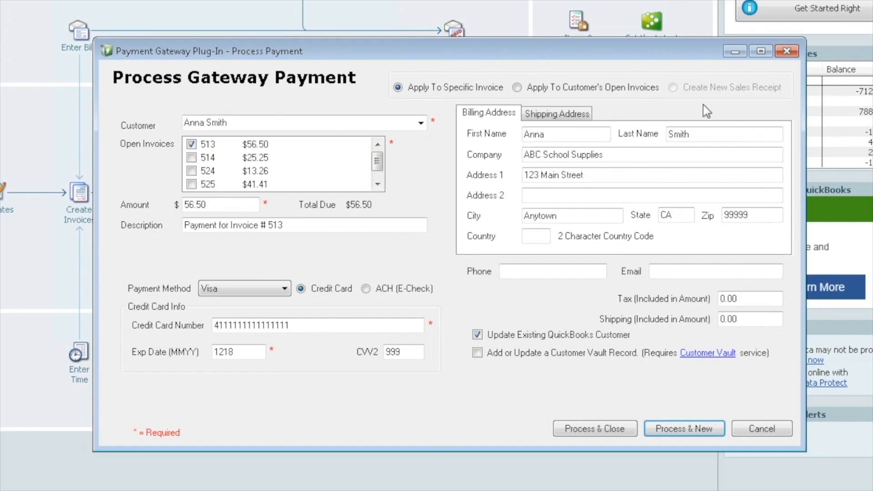
click(652, 195)
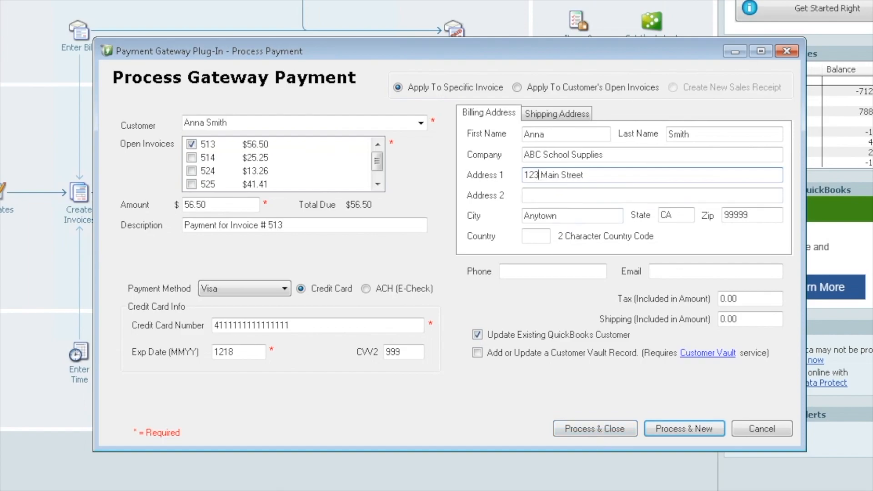
Turn off Update Existing QuickBooks Customer and turn on Add or Update a Customer Vault Record.
click(477, 334)
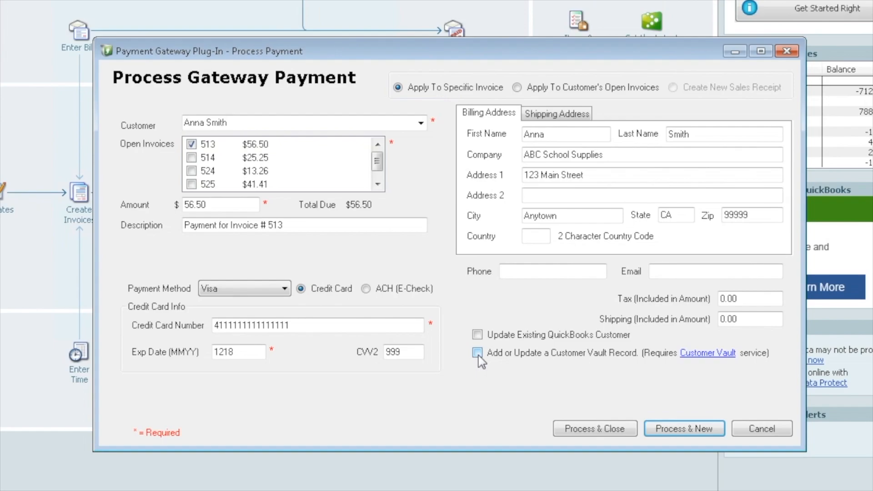
click(477, 353)
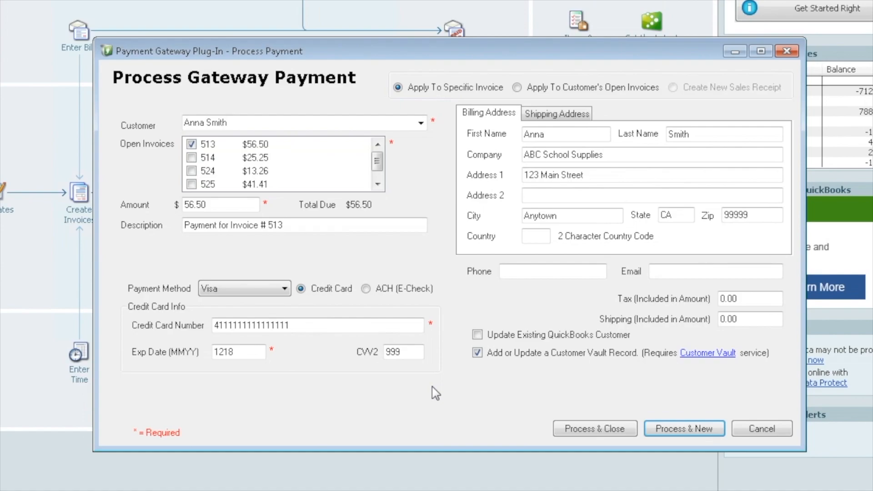
mouse_move(487, 377)
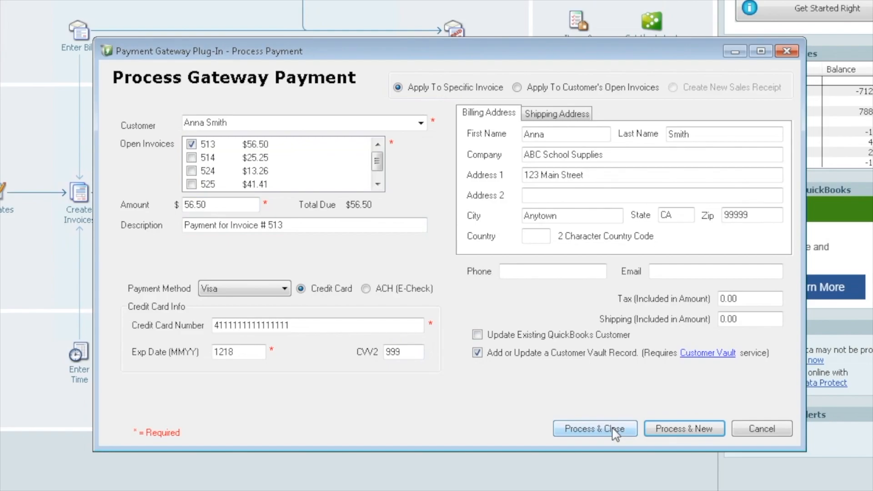
Process the $56.50 payment for invoice 513 and close the approved transaction result.
click(595, 429)
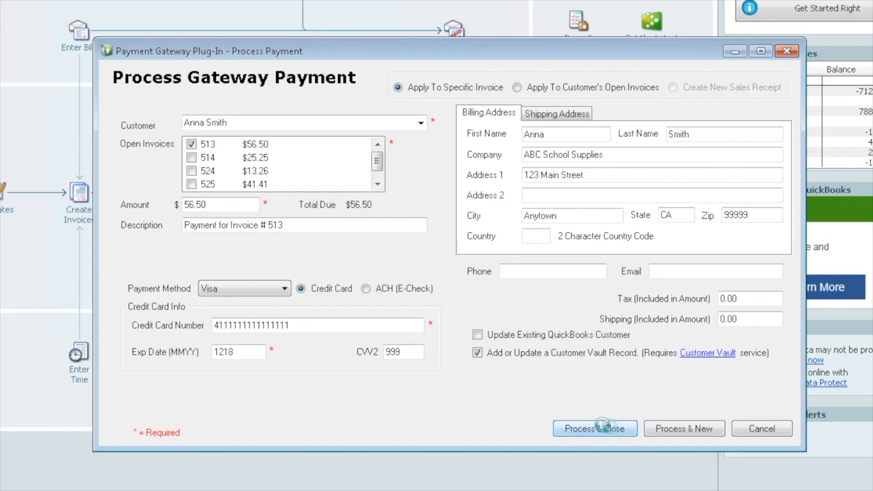
click(595, 429)
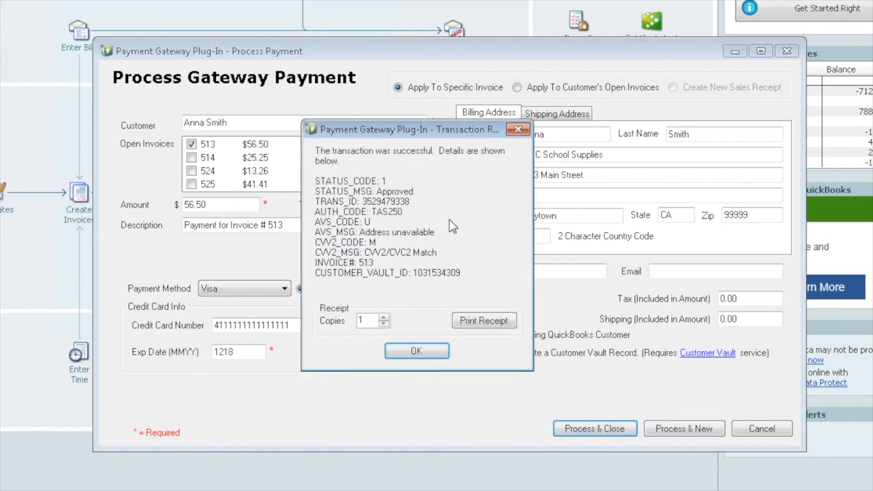
mouse_move(455, 205)
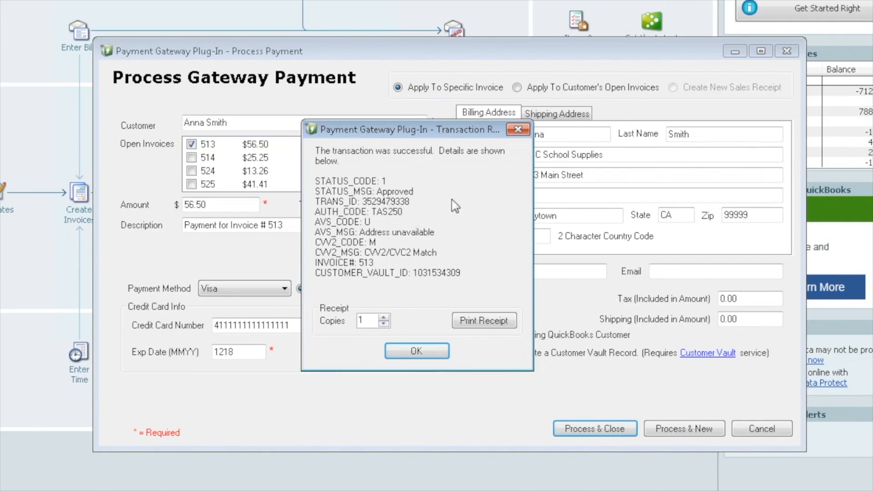
mouse_move(429, 287)
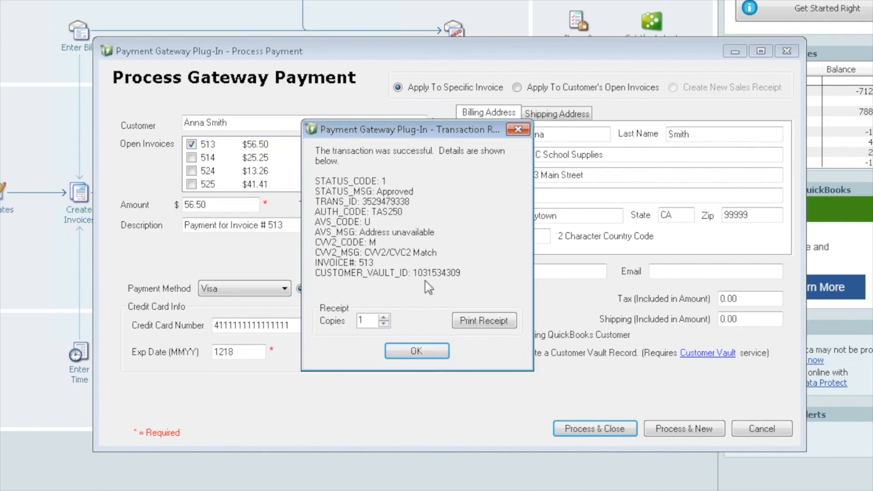
mouse_move(465, 291)
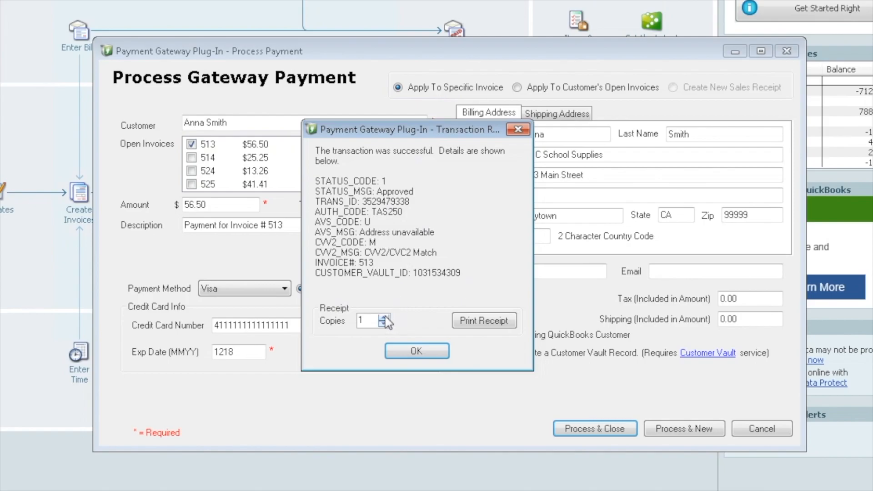
click(383, 317)
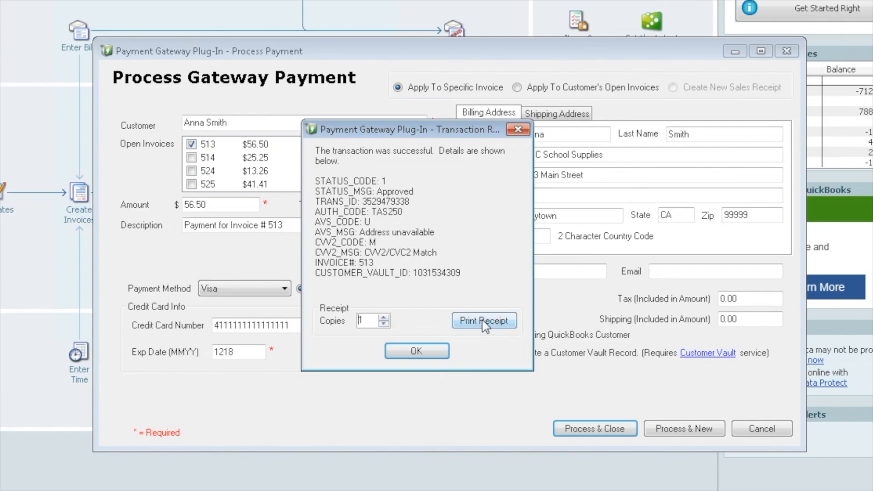
click(417, 351)
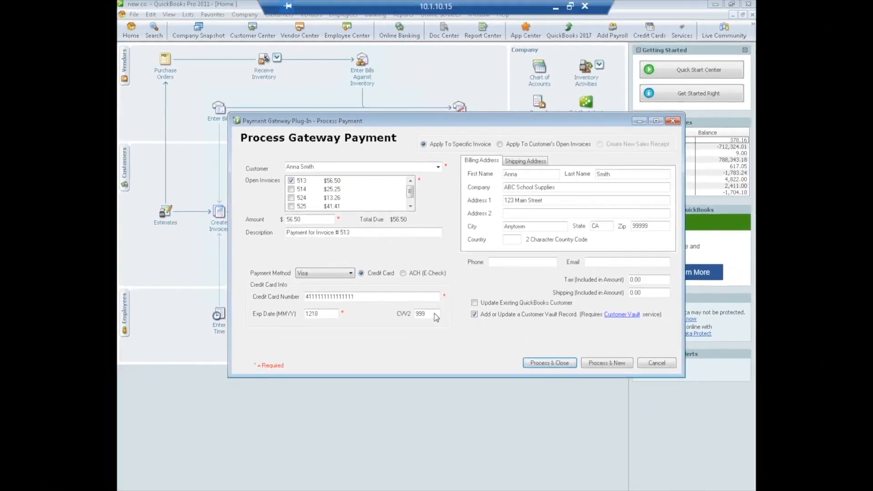
Save the $56.50 Visa payment applied to invoice 513 and close the payment window.
click(549, 363)
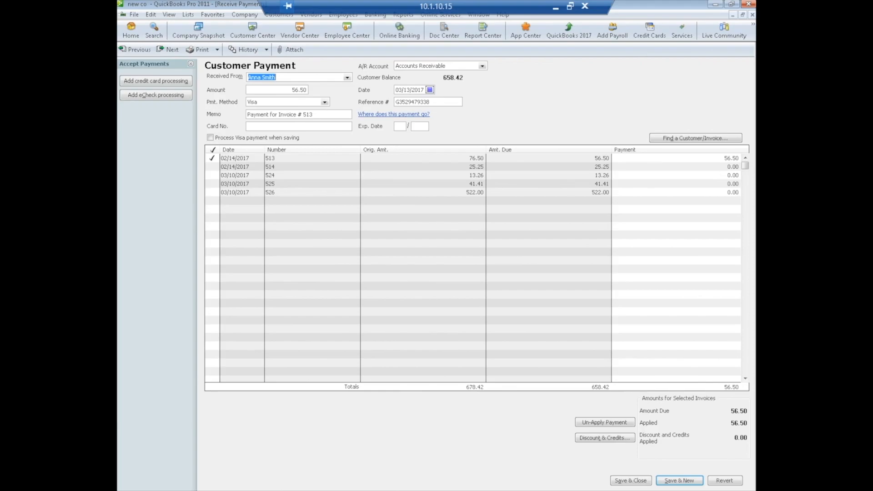
mouse_move(704, 446)
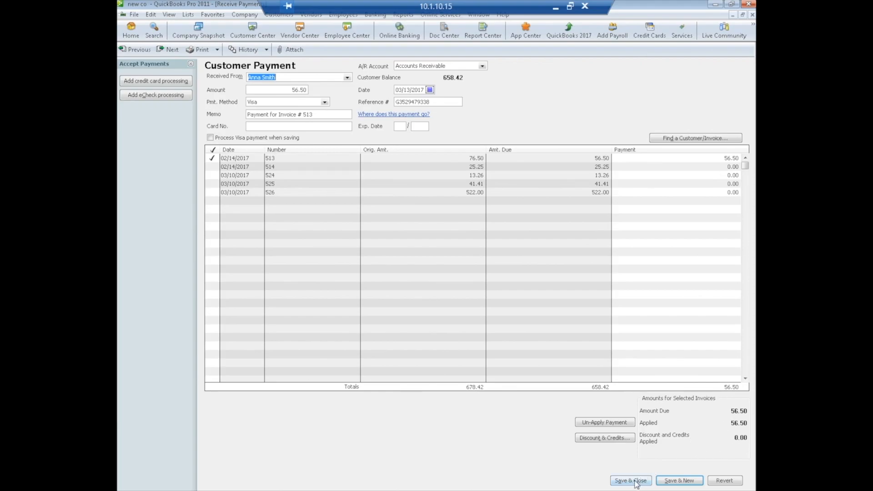
click(630, 481)
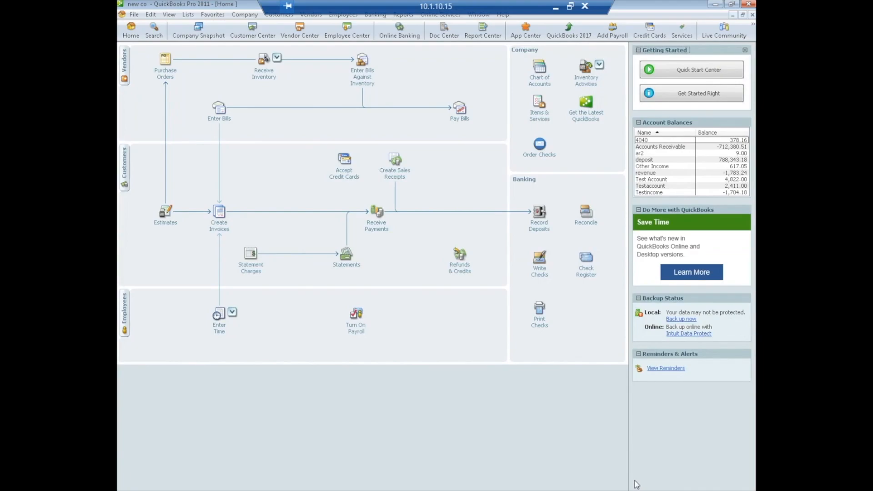
click(278, 14)
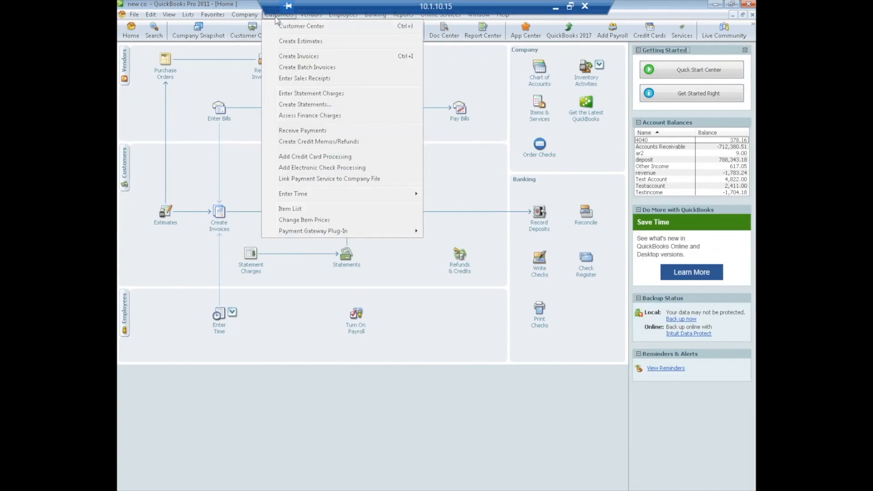
mouse_move(313, 231)
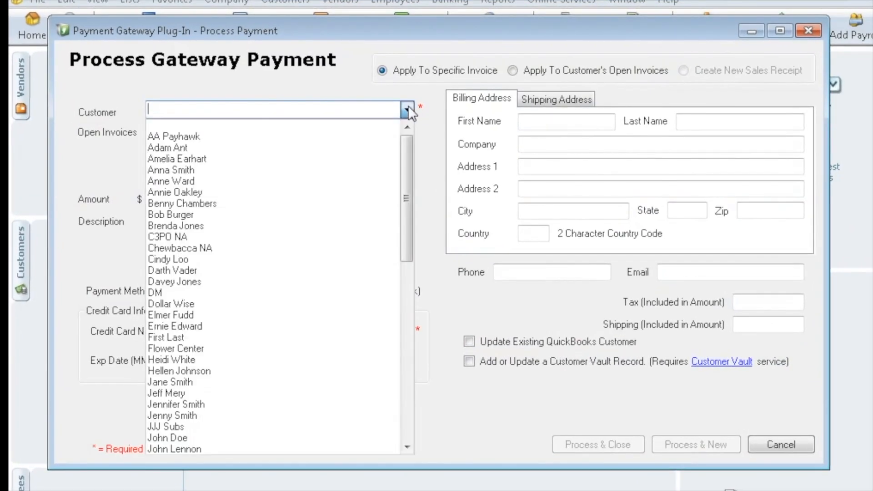
click(171, 169)
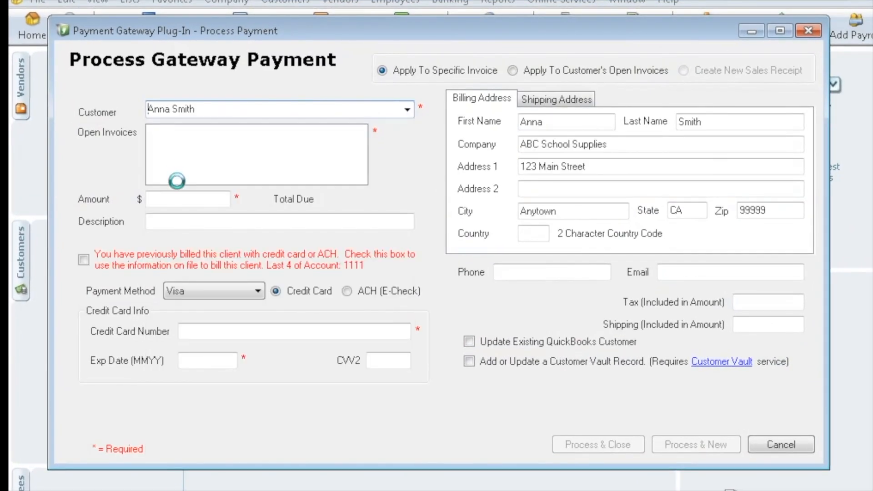
click(84, 259)
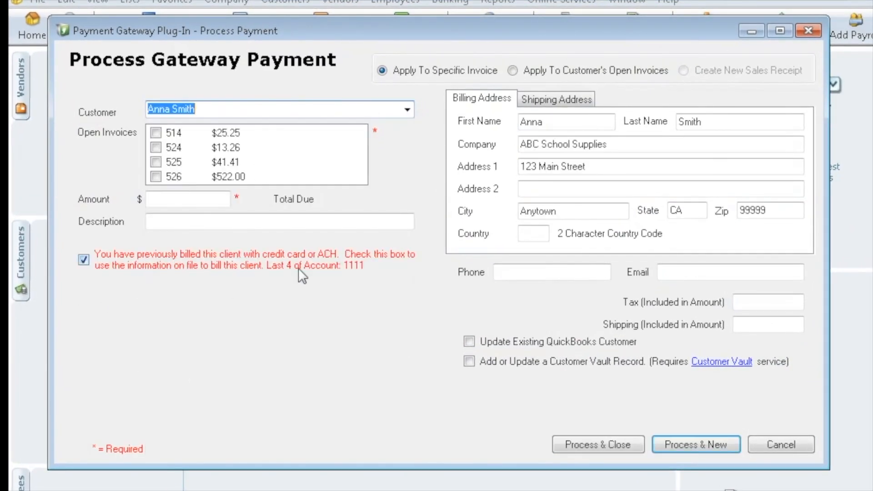
mouse_move(310, 291)
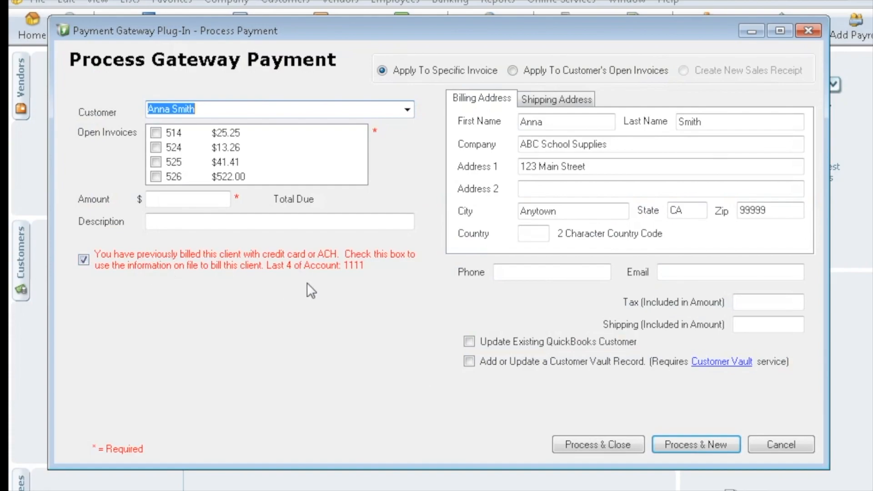
mouse_move(340, 294)
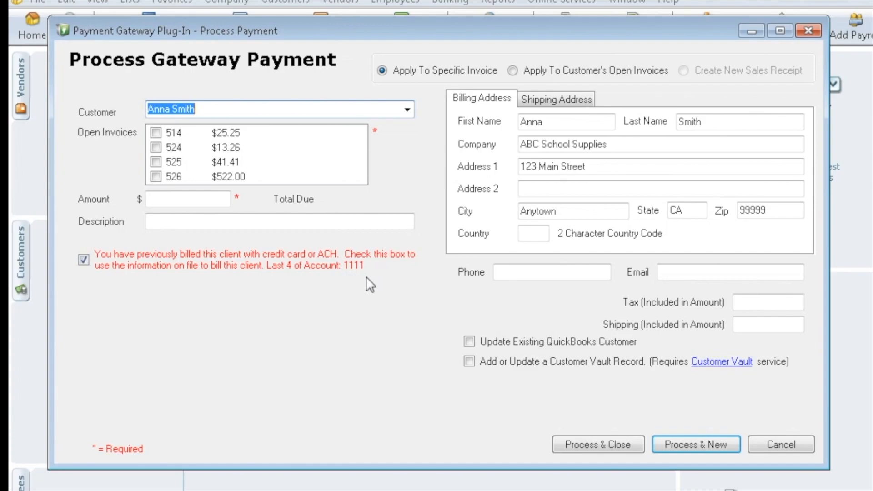
click(156, 132)
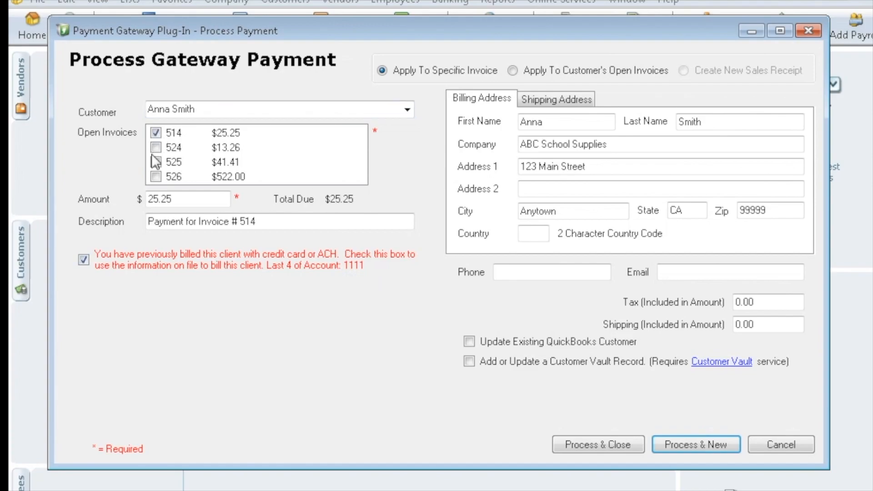
Add invoice 524 to the payment and uncheck the card-on-file option.
click(156, 147)
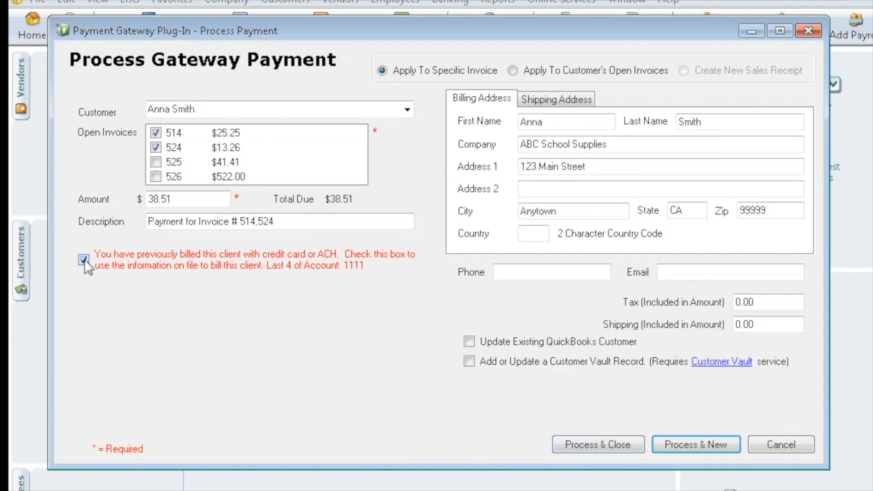
click(84, 260)
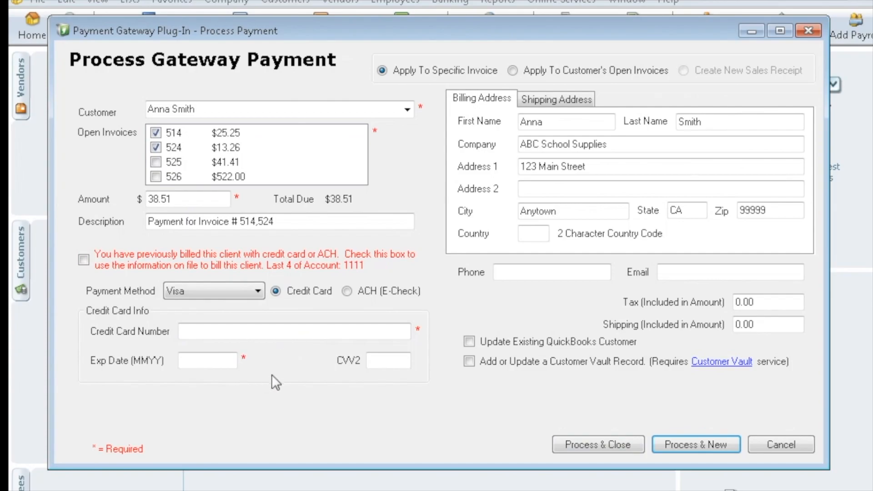
mouse_move(489, 382)
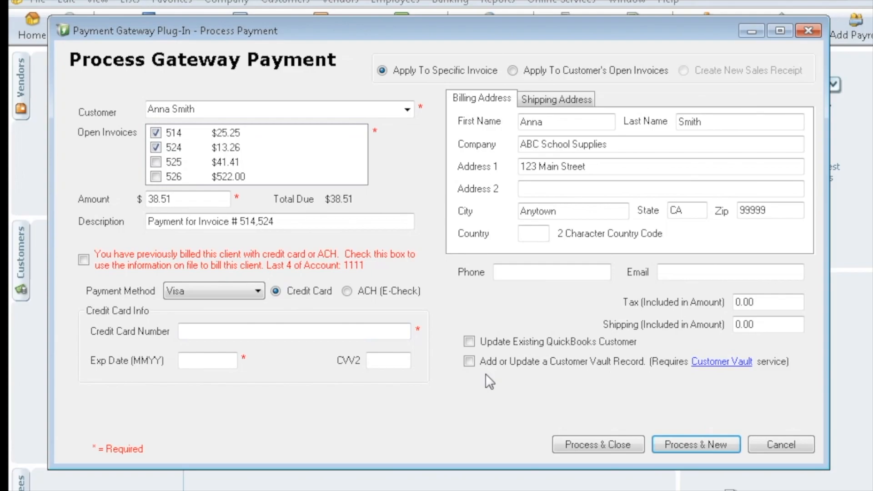
click(469, 361)
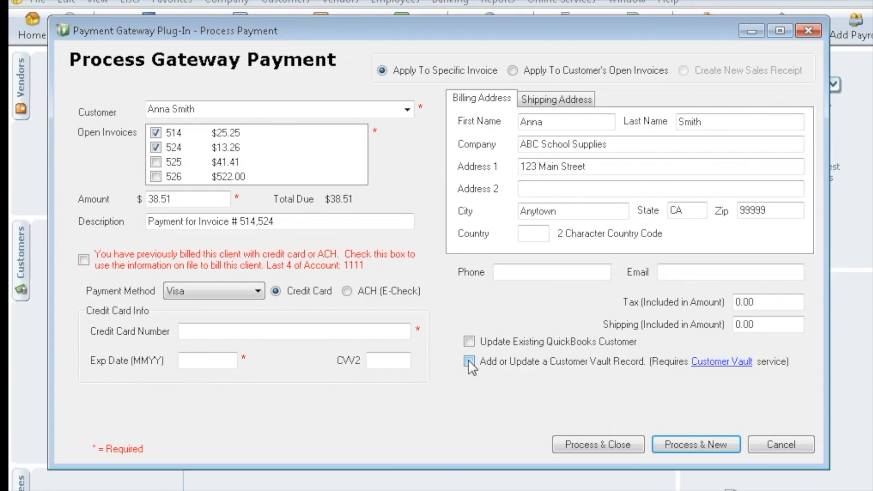
Re-enable billing the stored card ending 1111 for the $38.51 total.
click(469, 360)
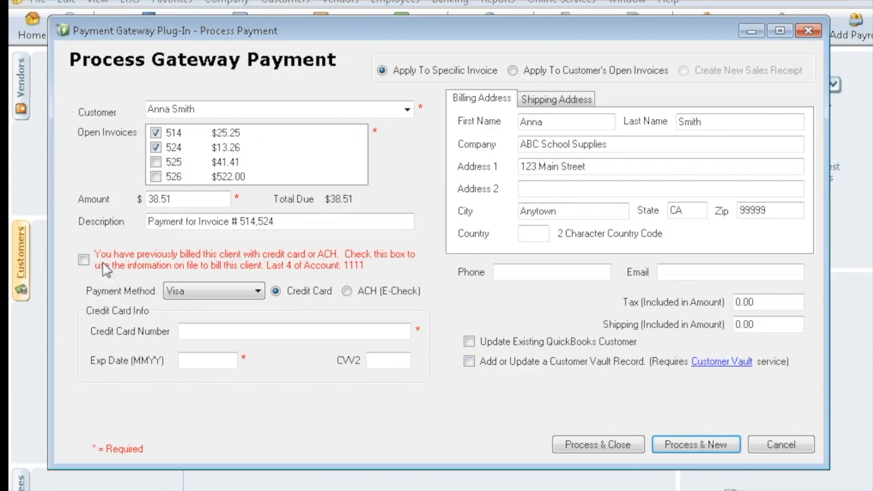
click(84, 260)
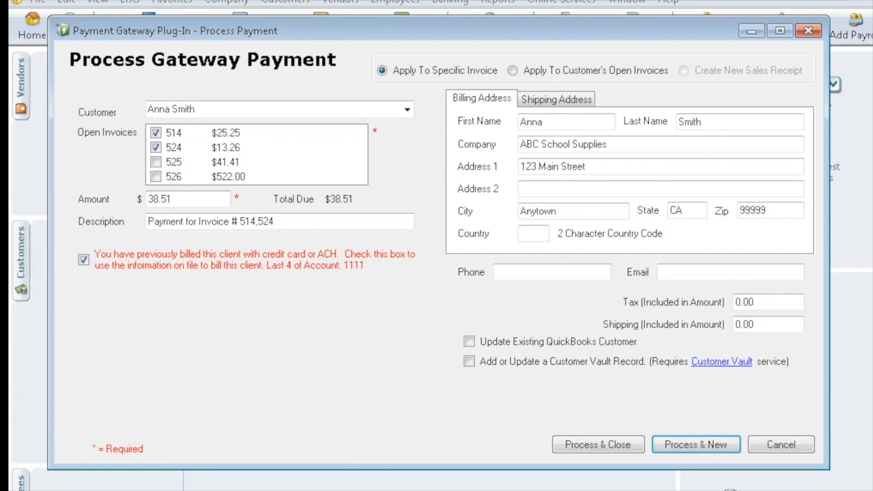
click(598, 445)
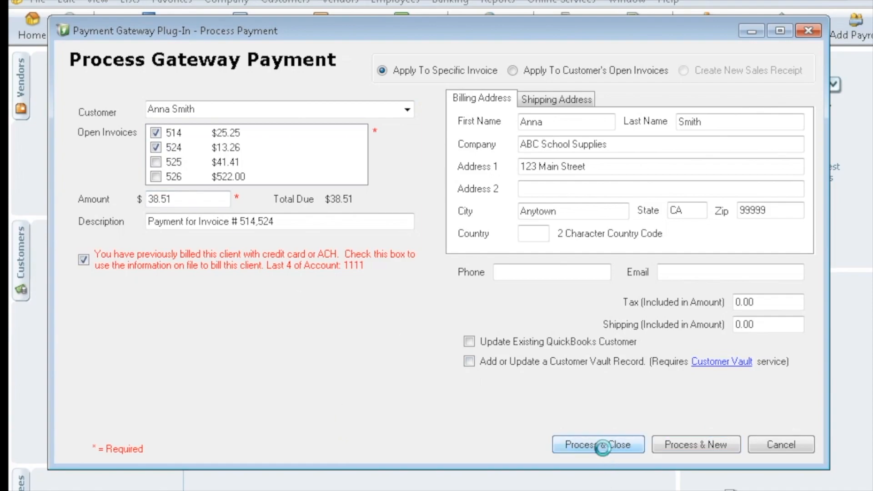
Charge $38.51 for invoices 514 and 524 and dismiss the approved transaction result.
click(598, 445)
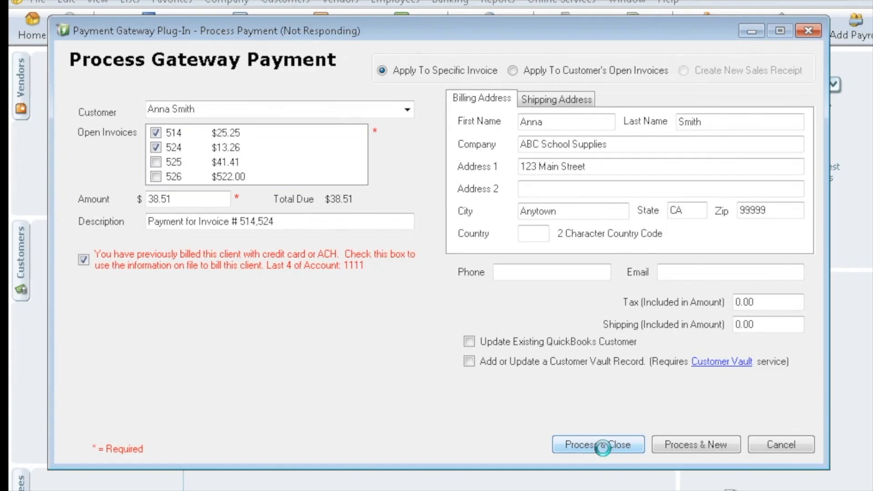
click(599, 444)
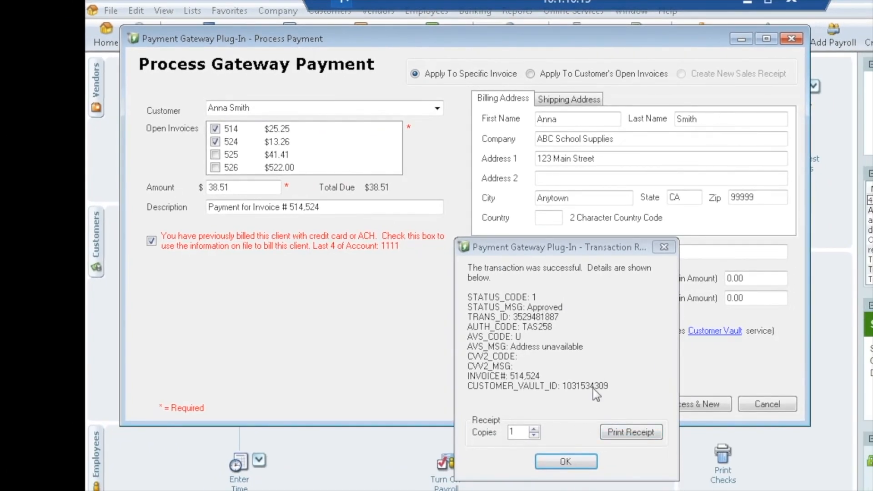
click(565, 461)
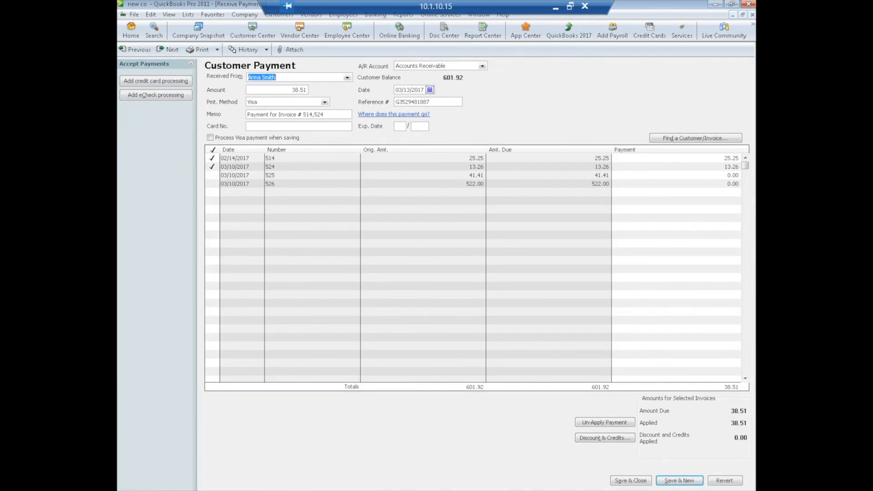
click(630, 480)
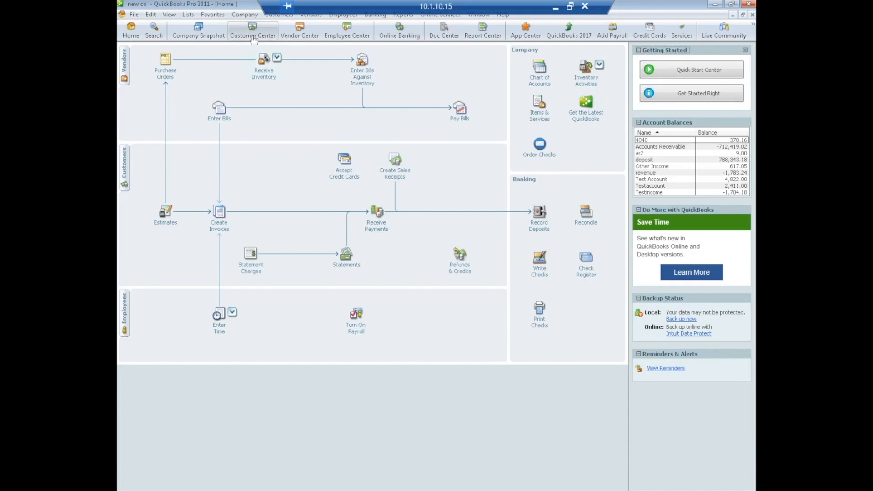
click(253, 30)
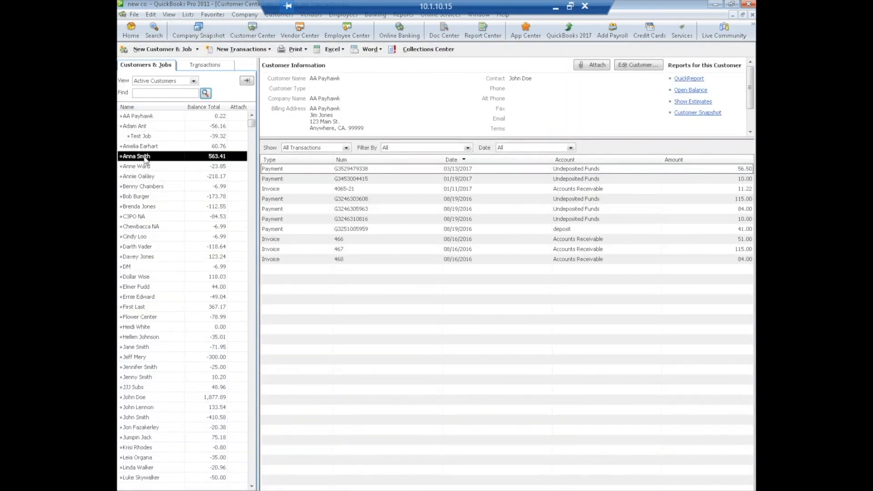
click(134, 156)
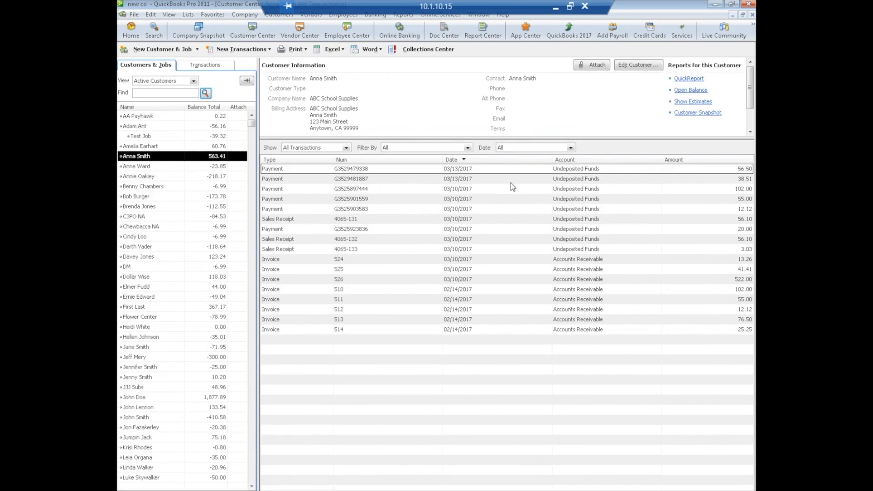
double_click(351, 169)
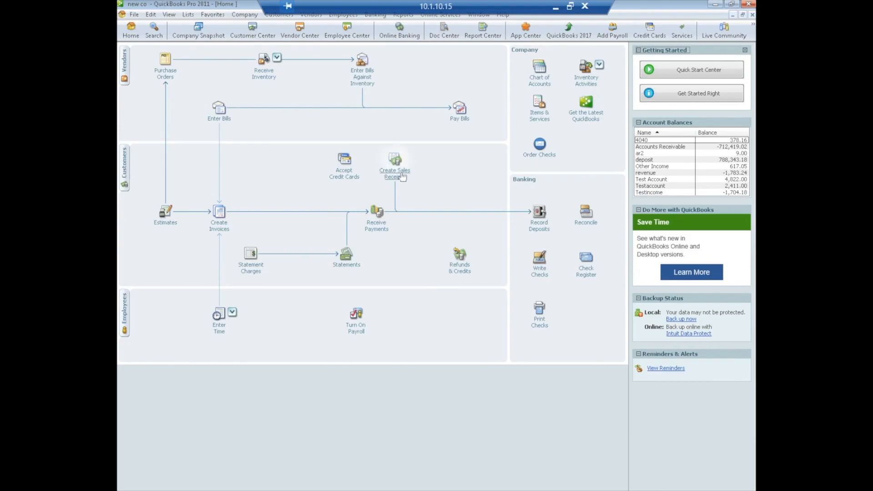
click(395, 161)
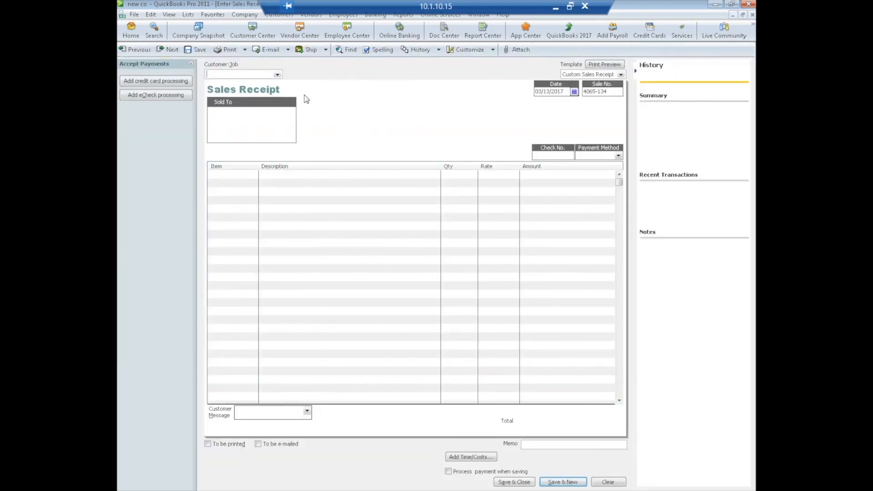
click(277, 74)
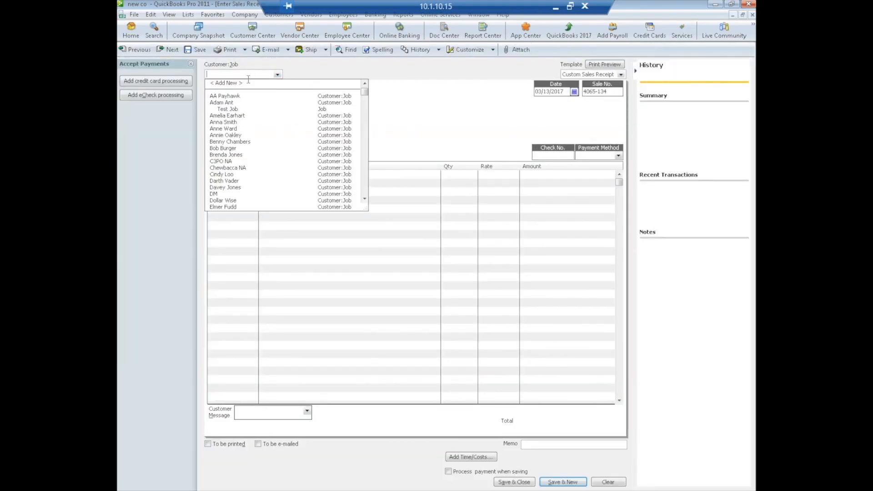
click(223, 122)
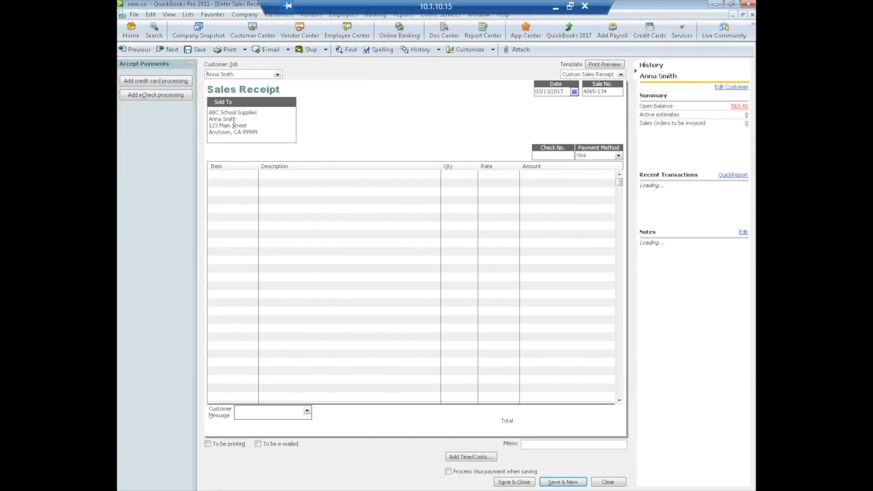
click(231, 174)
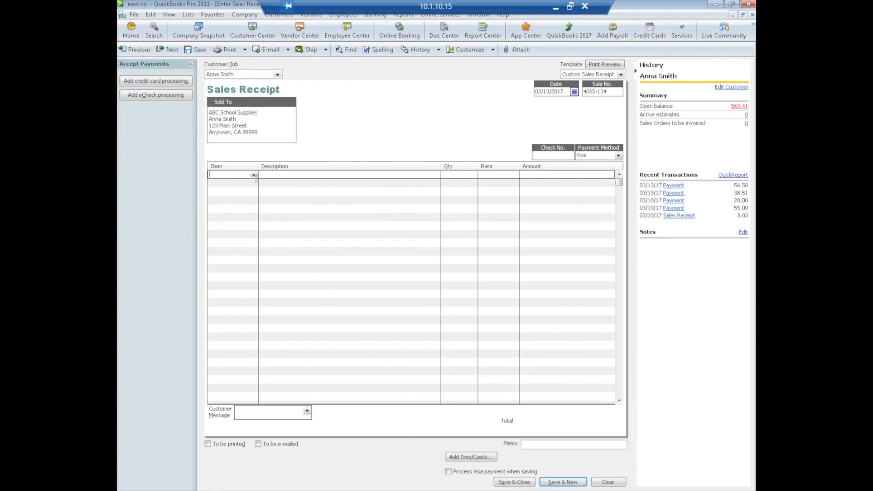
text(baseball)
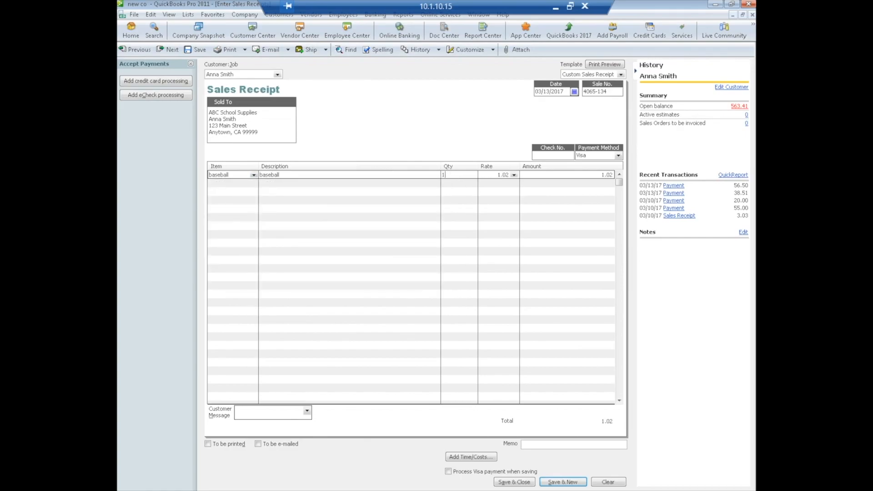
text(14)
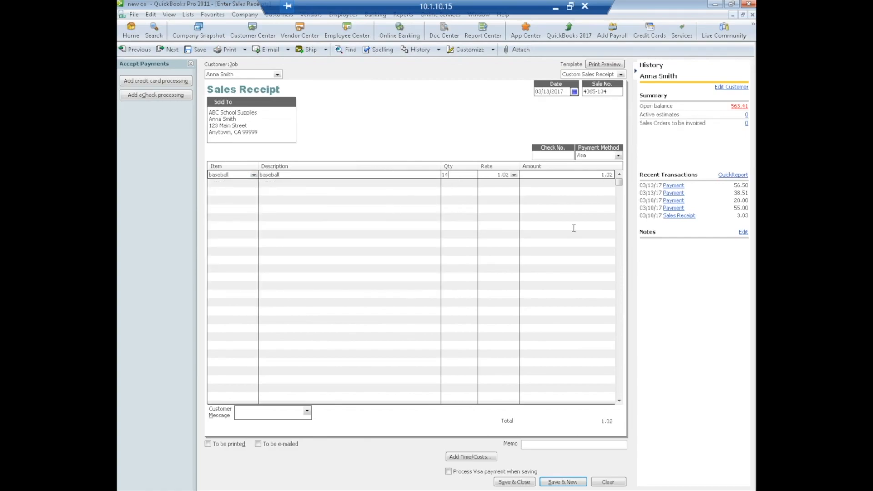
mouse_move(589, 306)
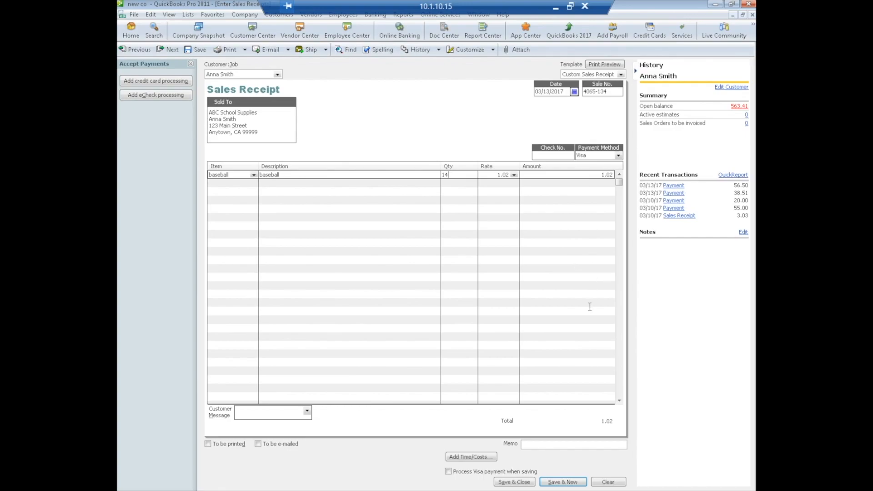
key(Tab)
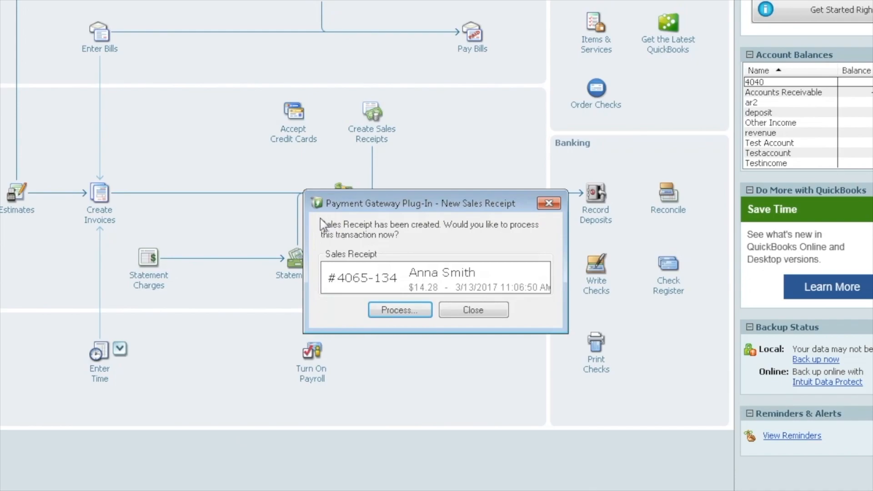
mouse_move(424, 236)
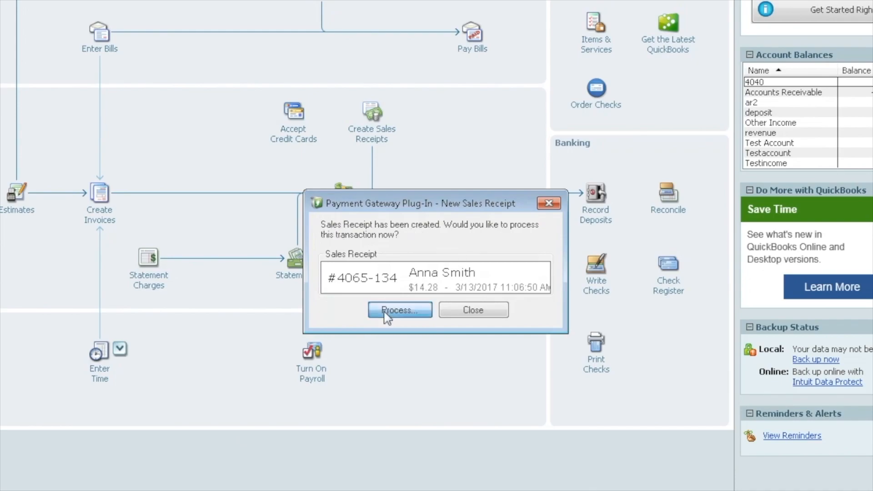
click(399, 310)
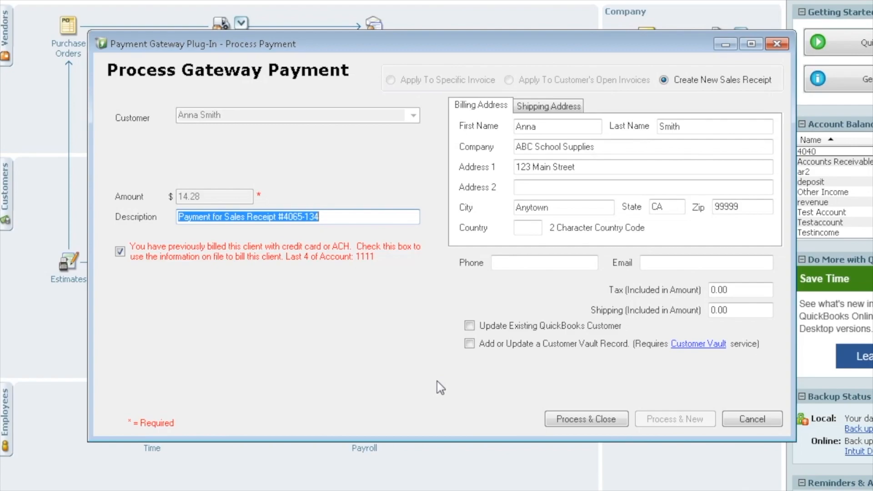
mouse_move(402, 136)
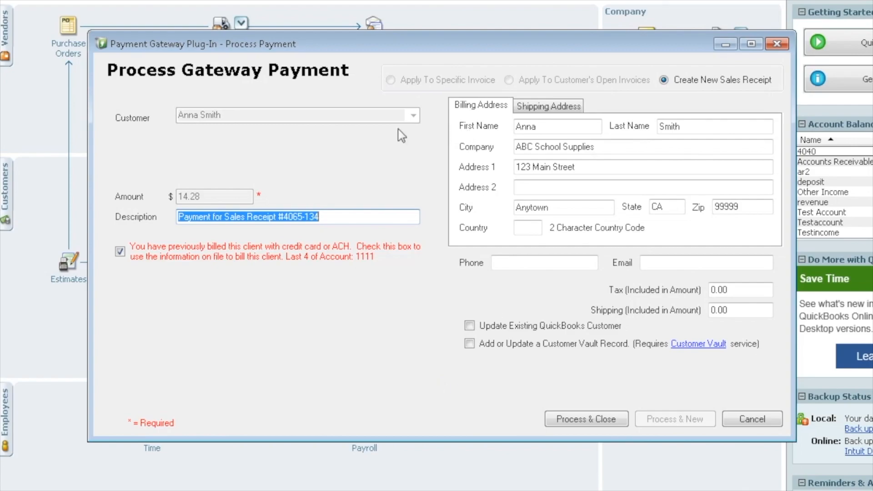
mouse_move(271, 119)
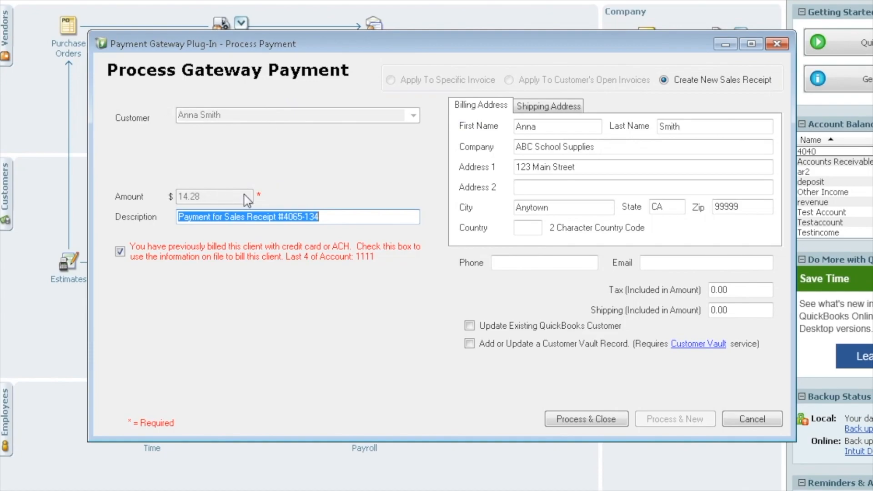
mouse_move(345, 130)
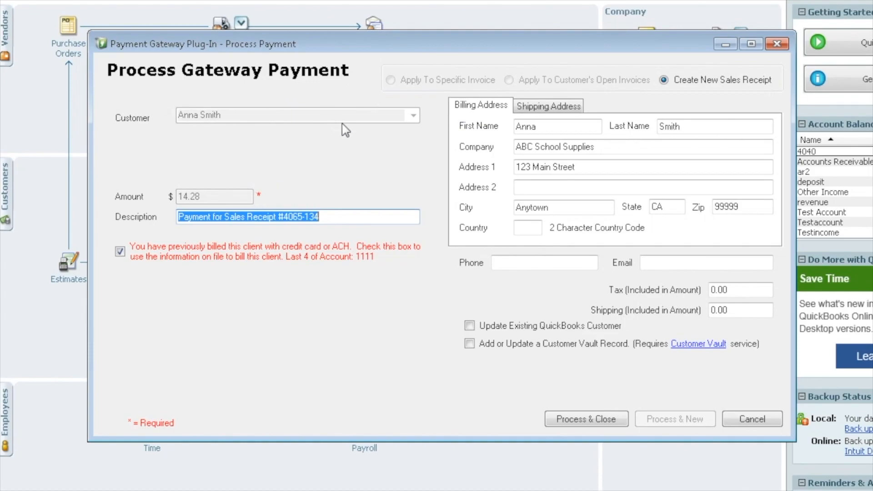
mouse_move(359, 272)
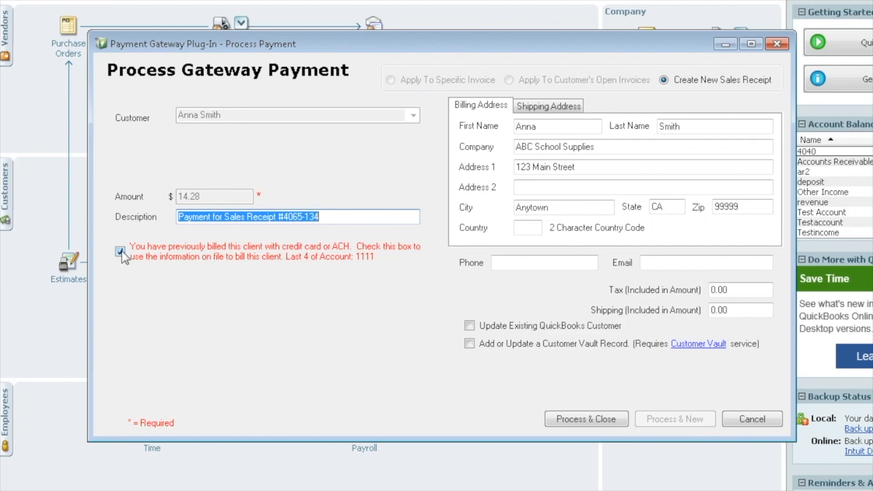
click(120, 251)
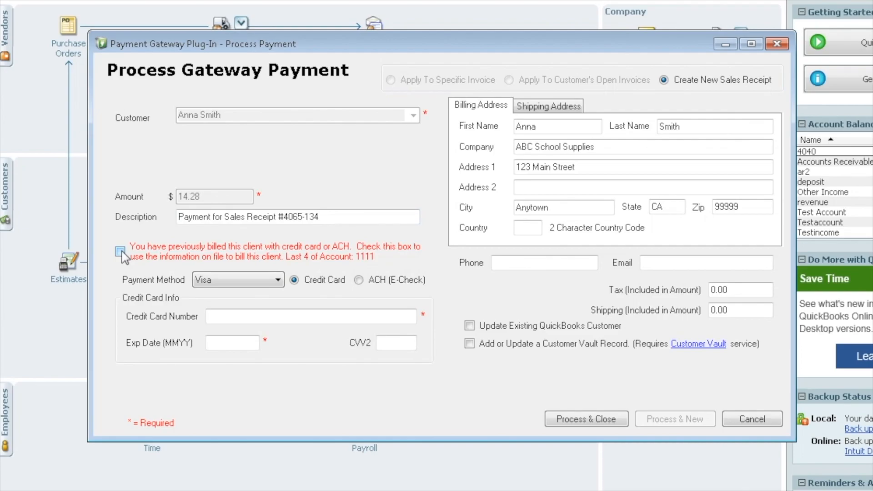
click(120, 252)
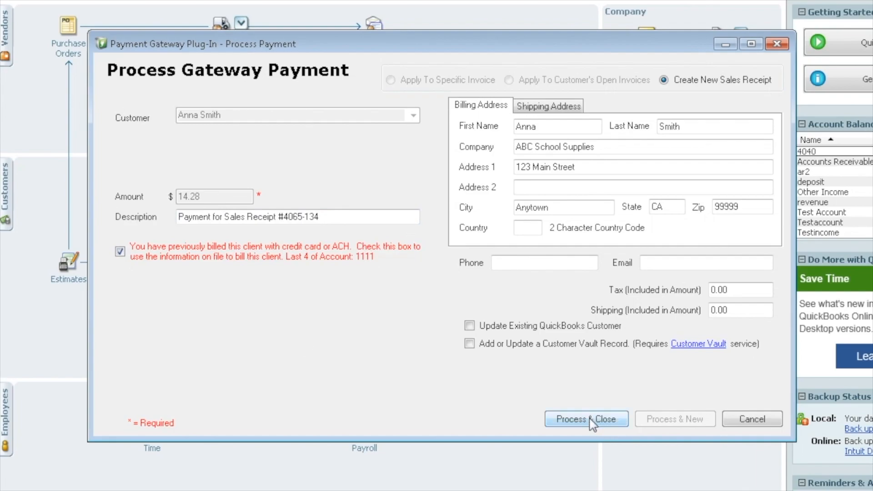
click(585, 419)
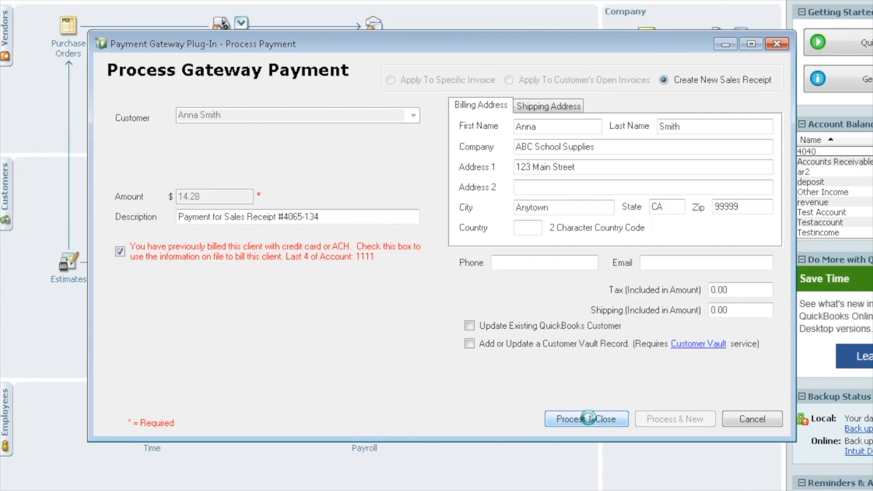
click(586, 419)
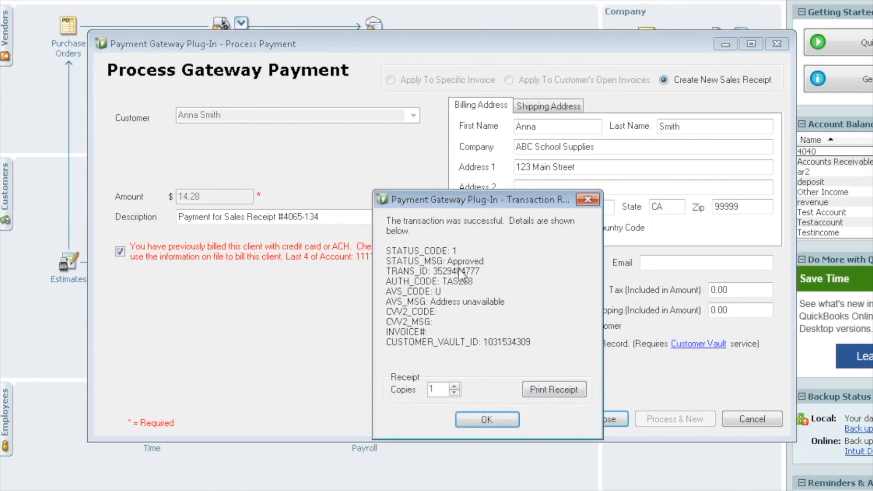
mouse_move(487, 420)
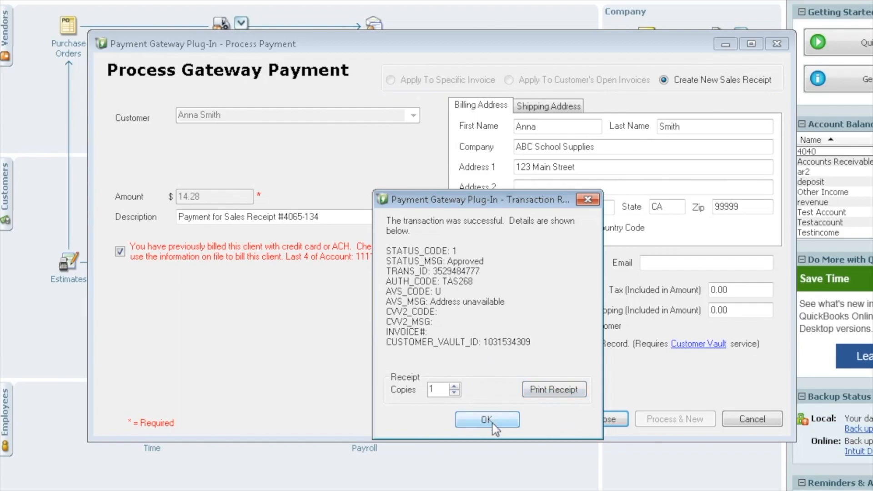
click(486, 419)
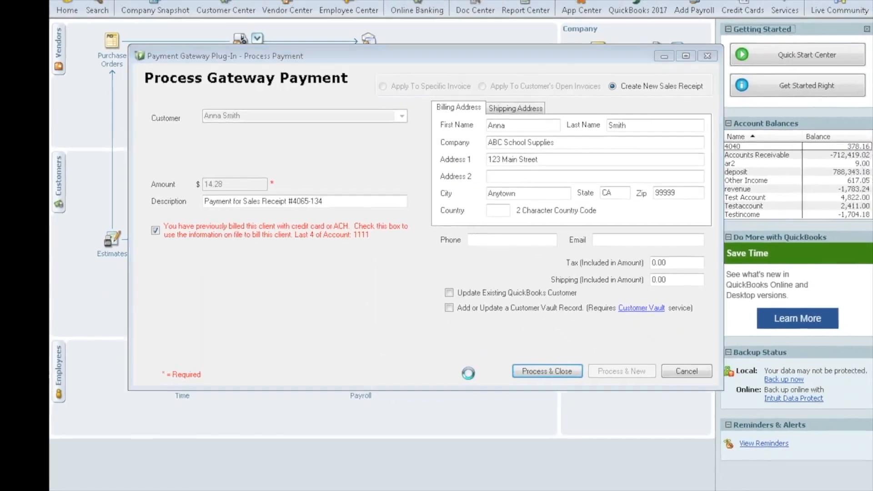
click(546, 371)
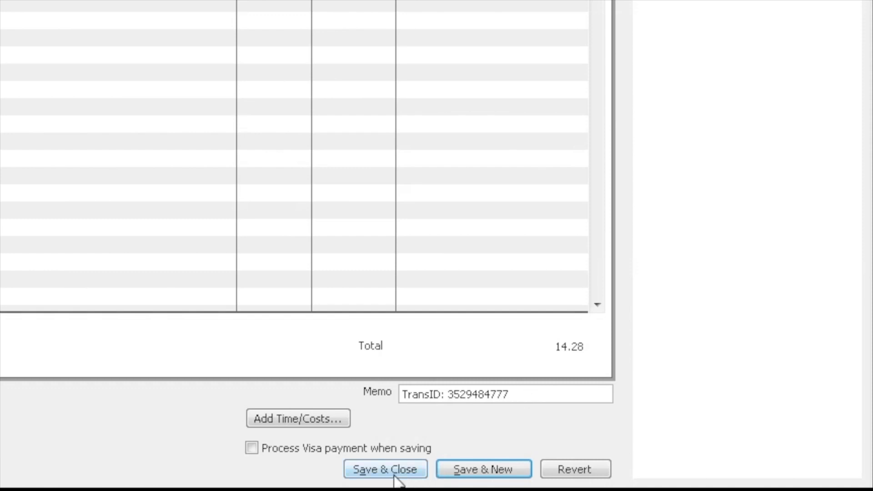
click(385, 469)
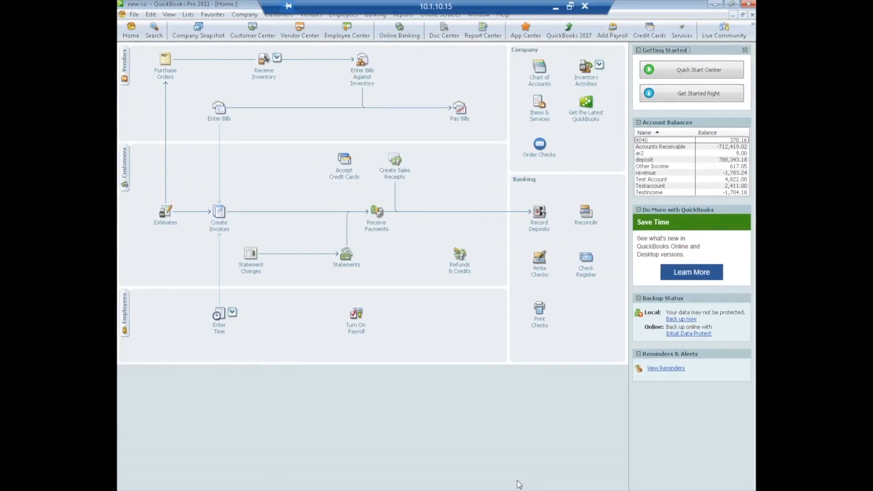
mouse_move(396, 284)
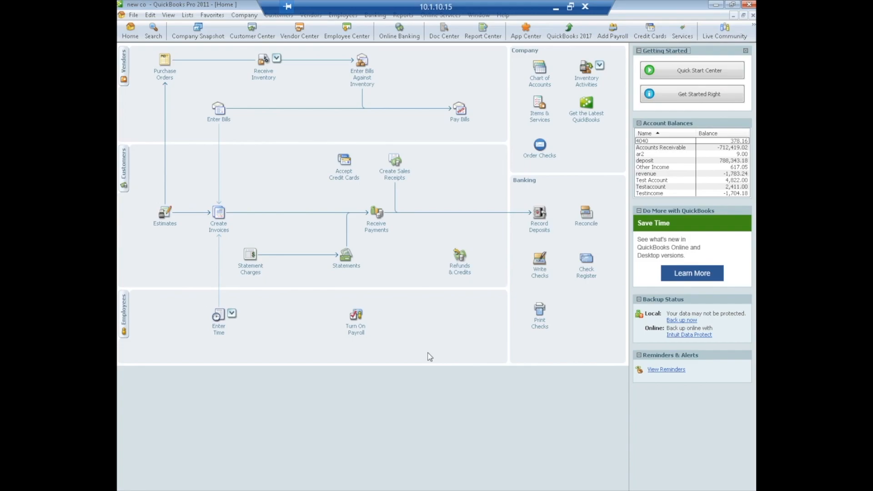
mouse_move(310, 170)
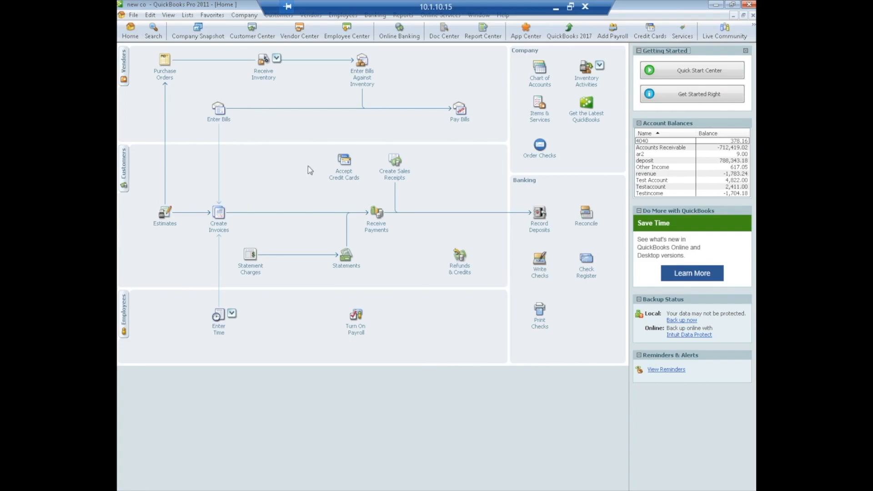
Open the Customers menu from the Home screen.
click(278, 14)
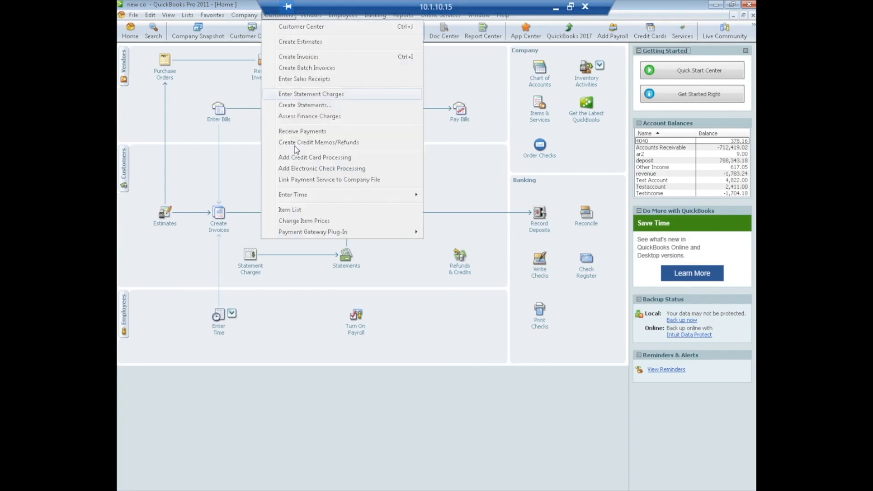
mouse_move(312, 232)
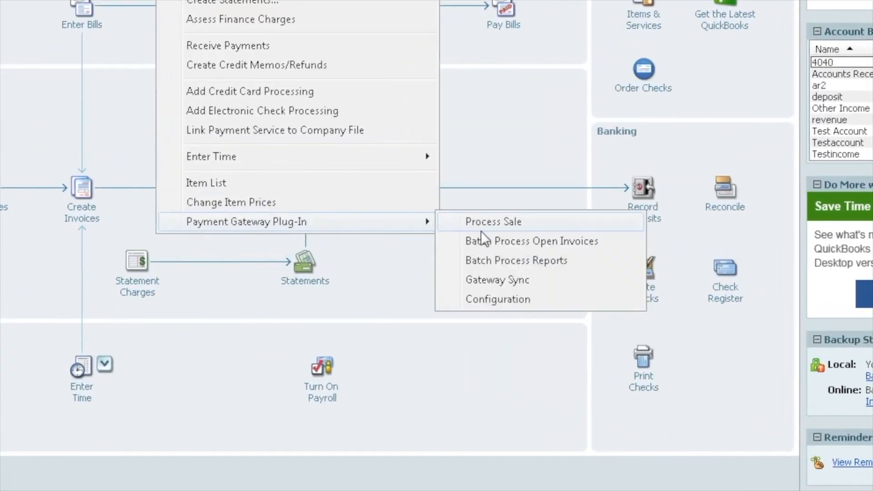
Open Payment Gateway Plug-In's Gateway Sync window at the Download step.
click(496, 280)
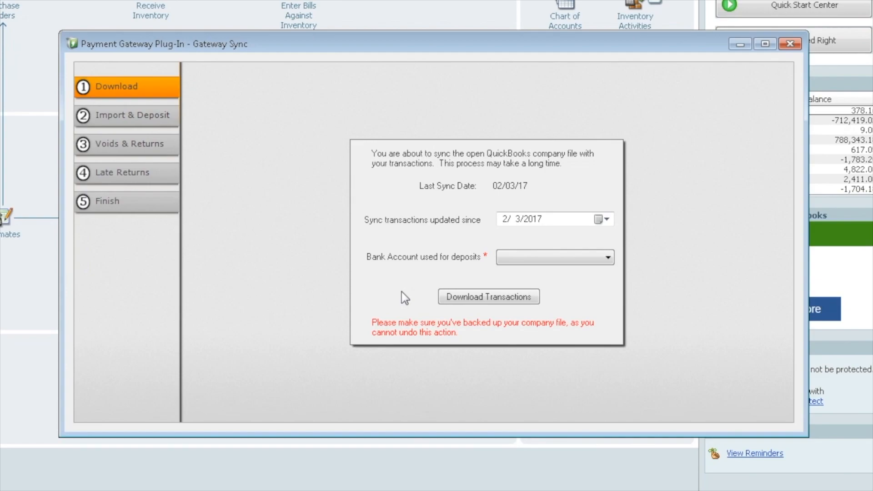
mouse_move(402, 226)
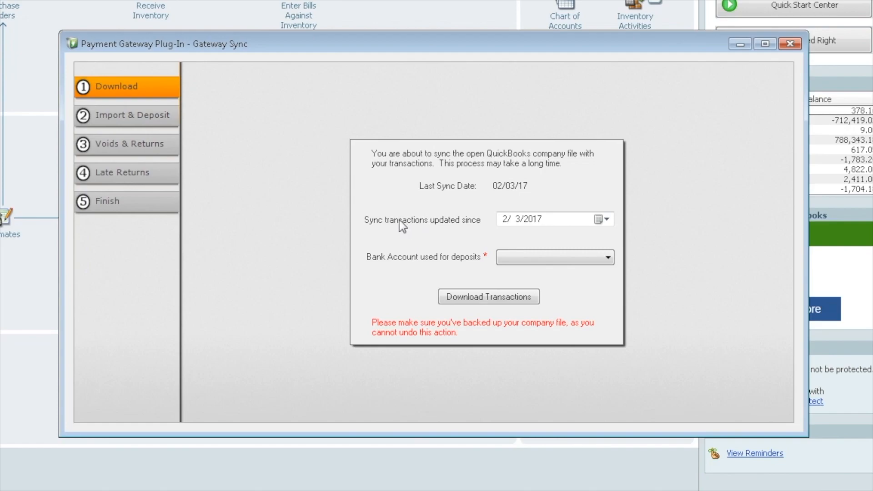
mouse_move(392, 234)
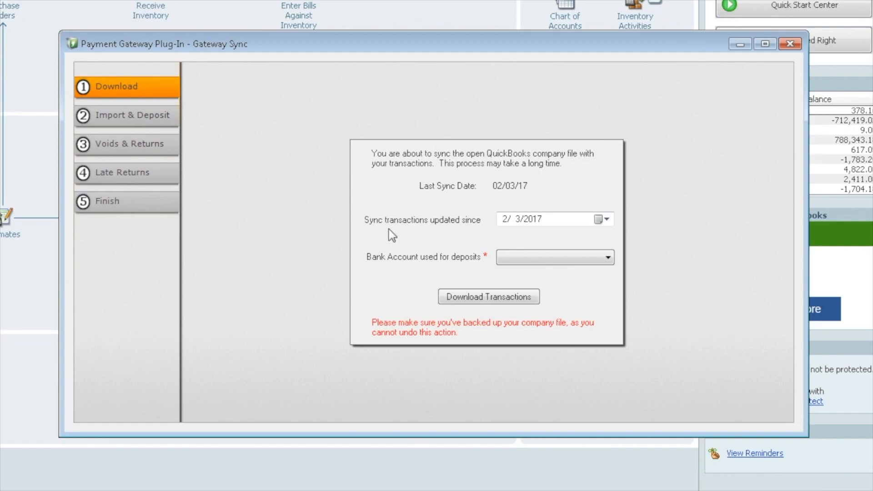
Download gateway transactions updated since 3/10/2017, depositing into the 'deposit' bank account.
click(598, 219)
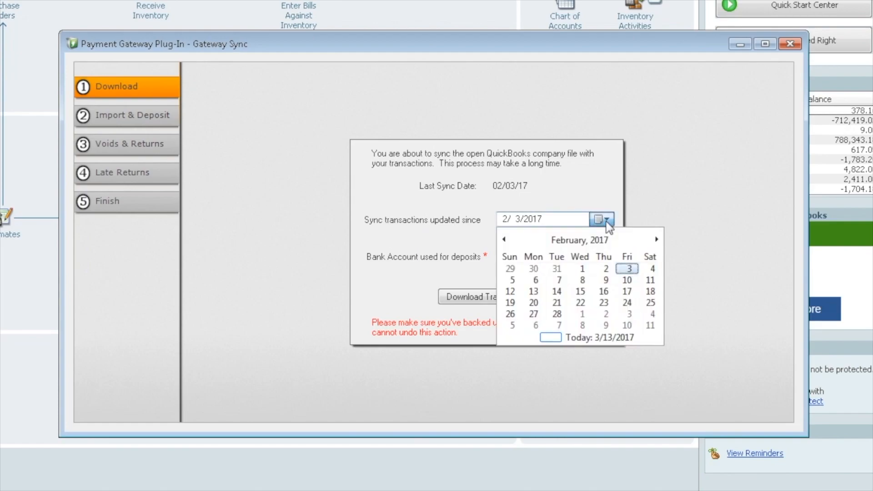
click(657, 239)
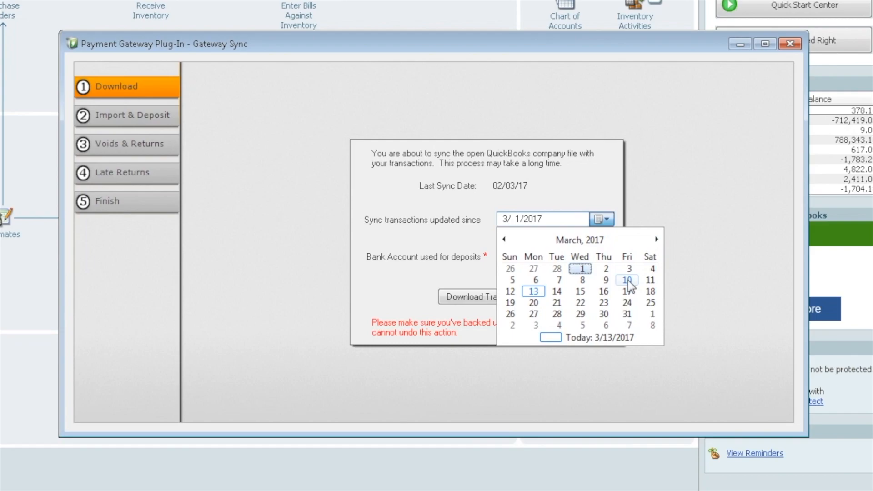
click(627, 281)
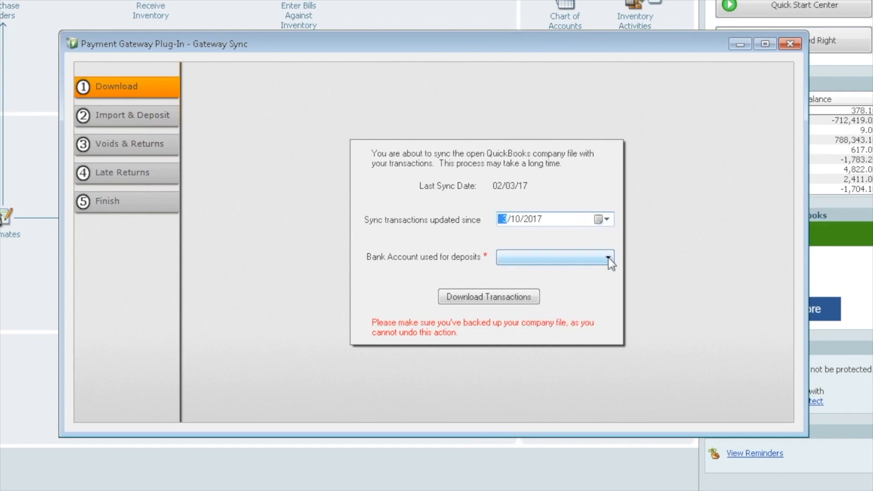
click(607, 257)
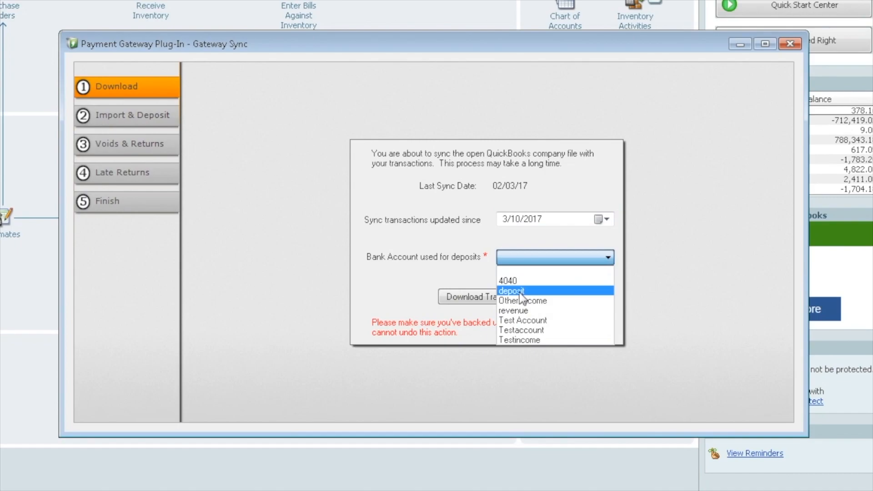
click(510, 291)
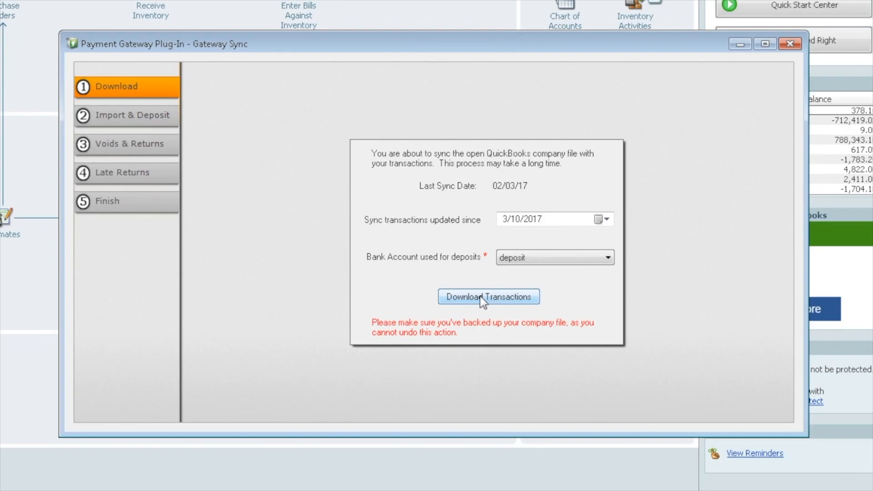
click(489, 296)
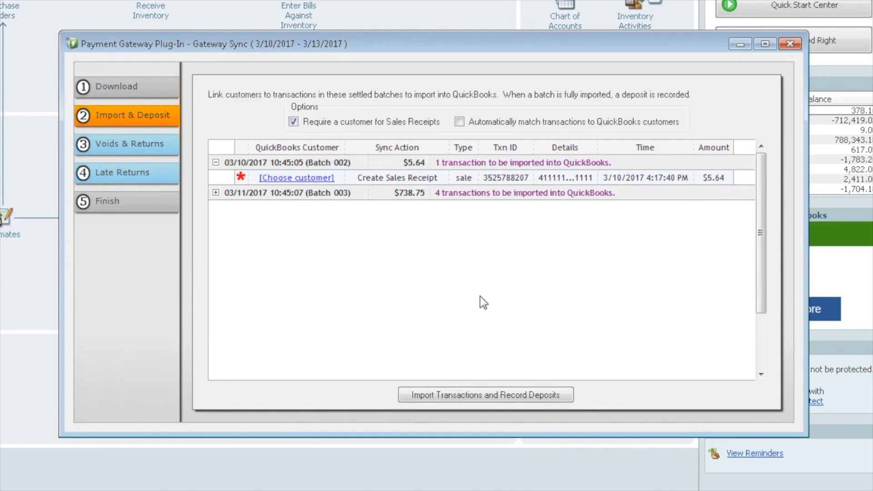
mouse_move(298, 212)
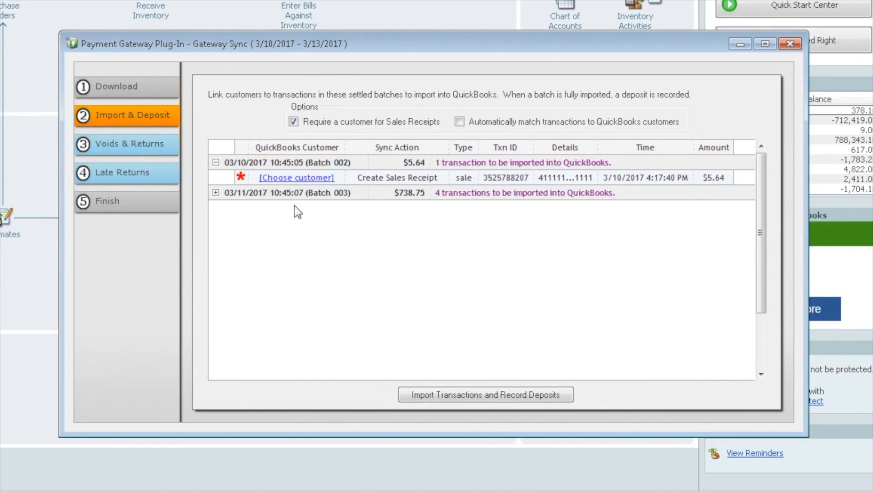
Expand Batch 003 to list its seven sales, four still lacking a customer.
click(216, 193)
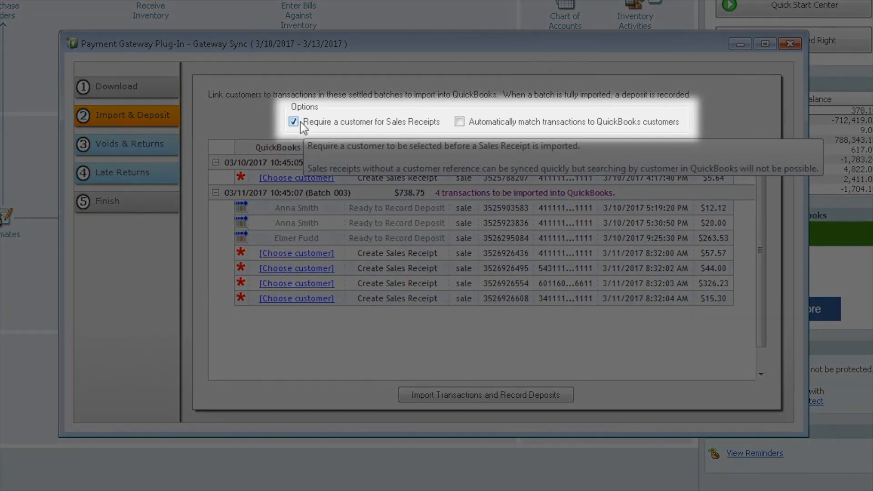
mouse_move(382, 126)
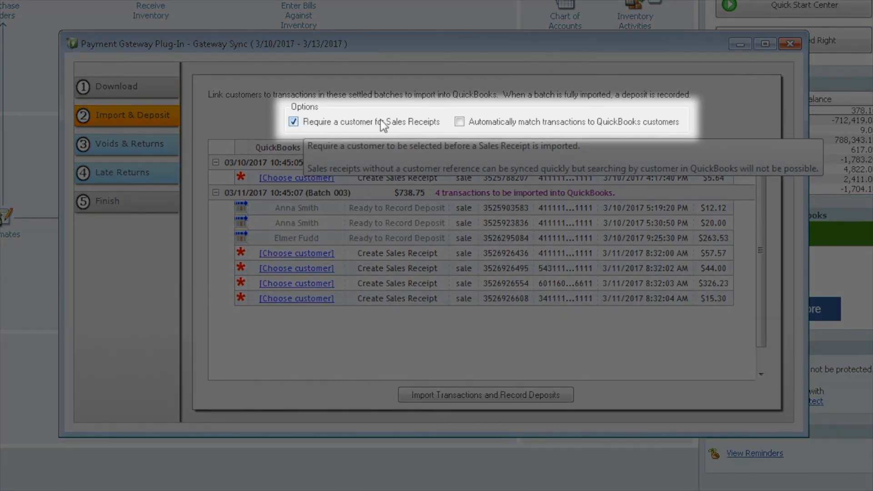
mouse_move(431, 129)
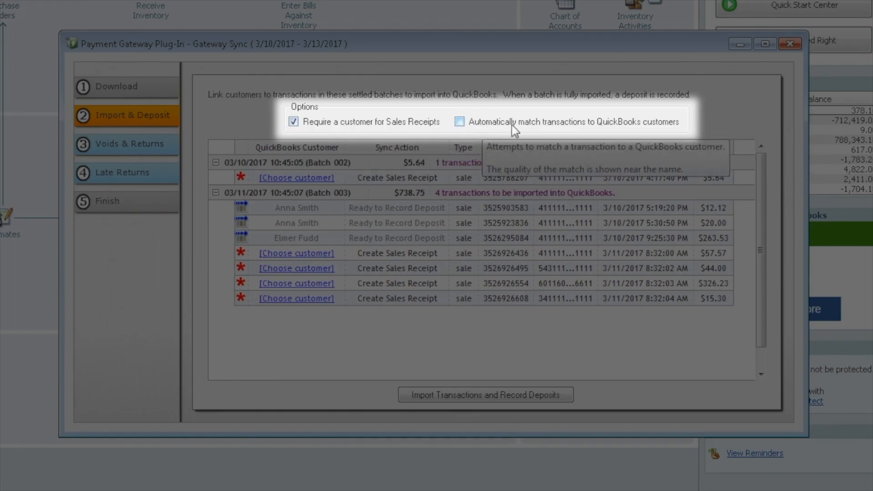
mouse_move(573, 125)
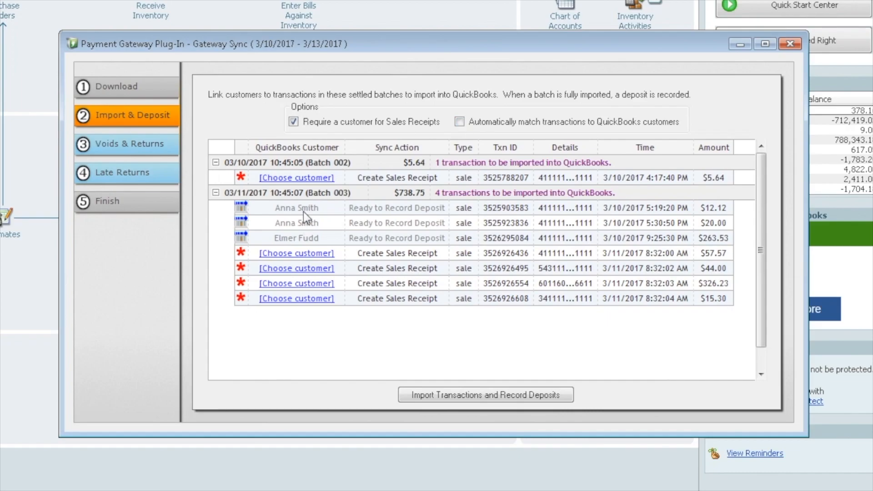
mouse_move(312, 247)
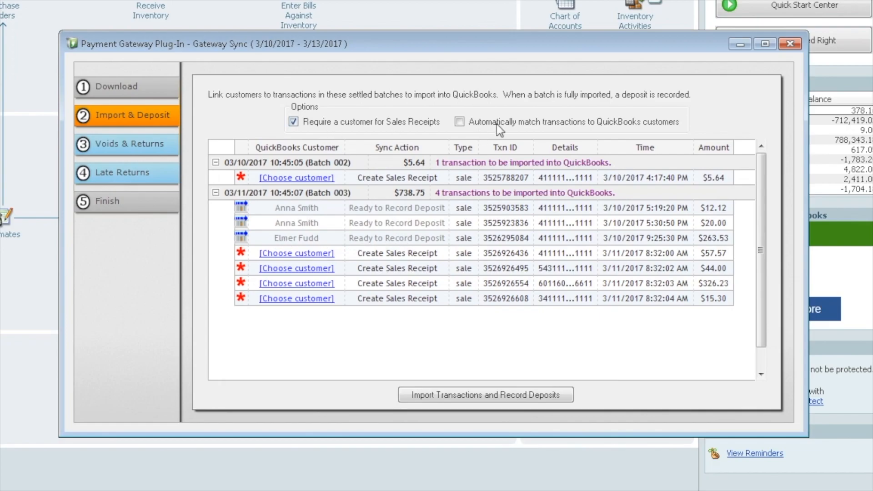
Enable automatic customer matching and accept the Match Customer Results summary.
click(459, 122)
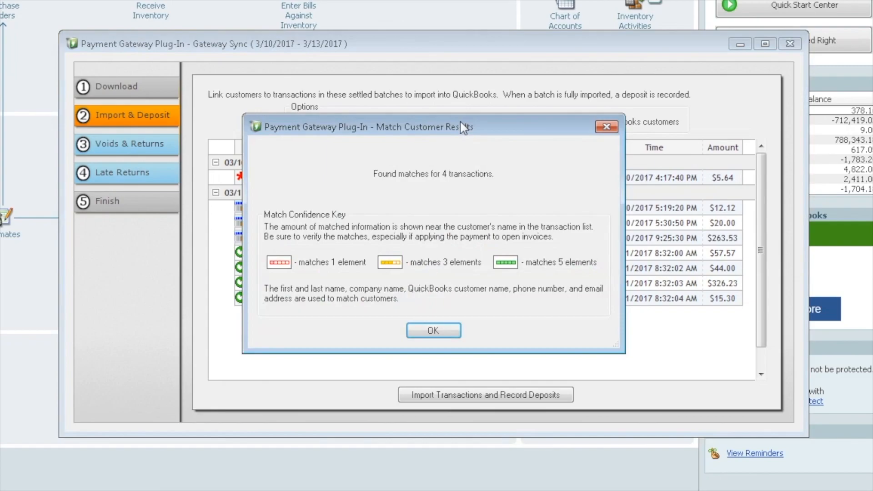
click(433, 330)
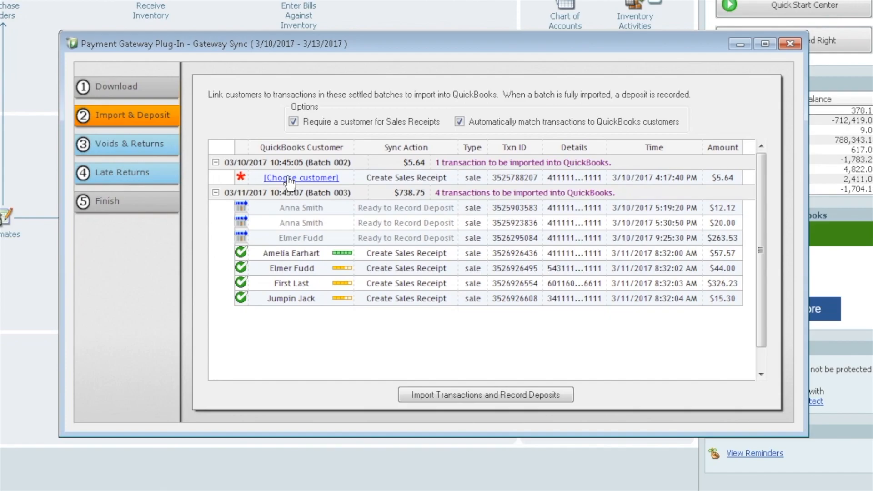
click(300, 178)
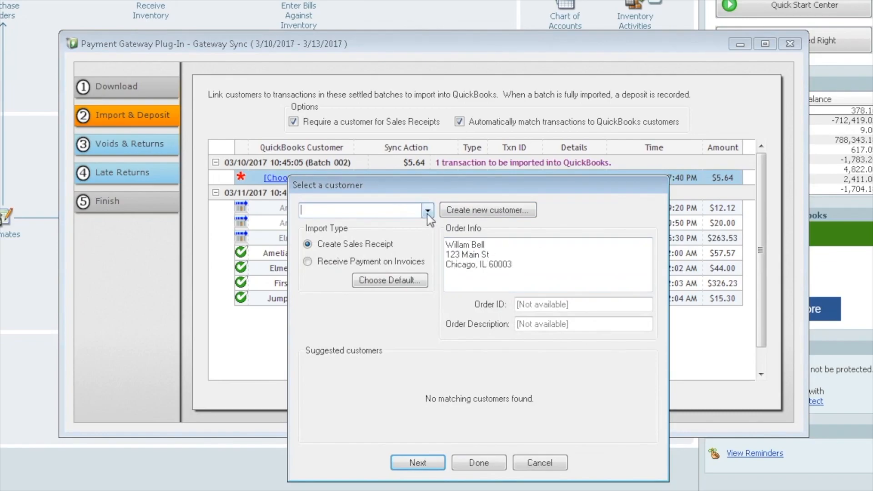
click(427, 210)
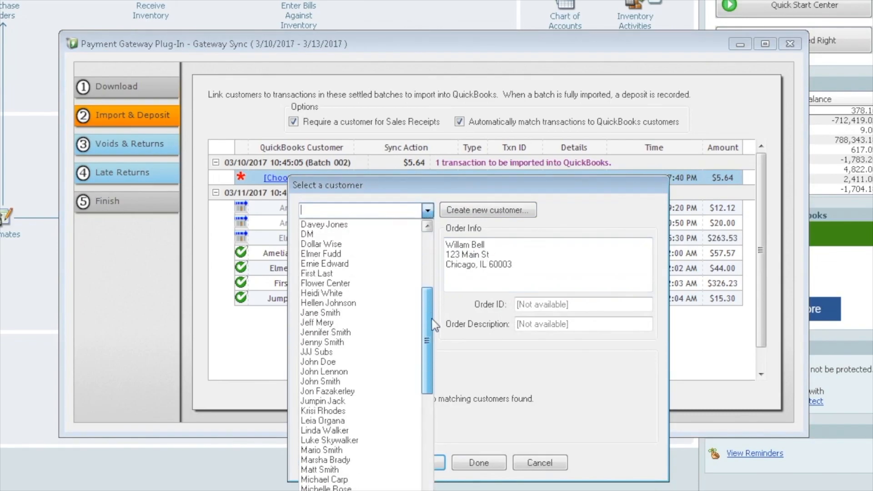
scroll(down, 3)
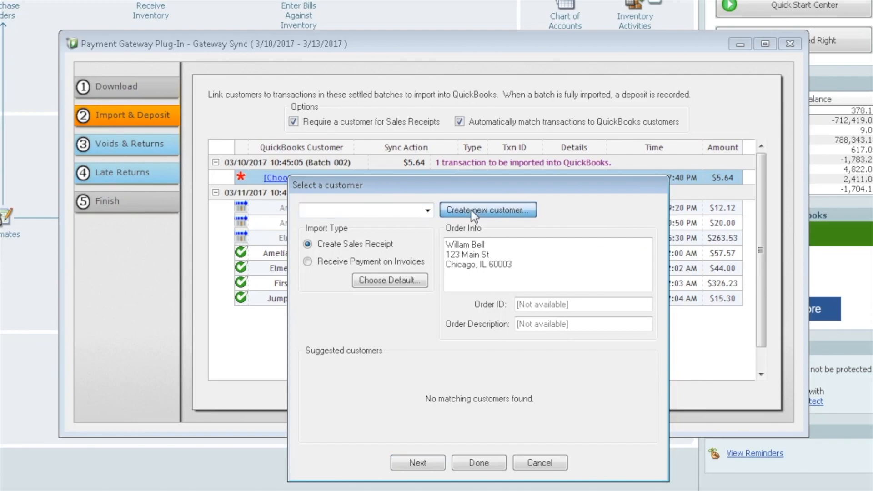
click(488, 210)
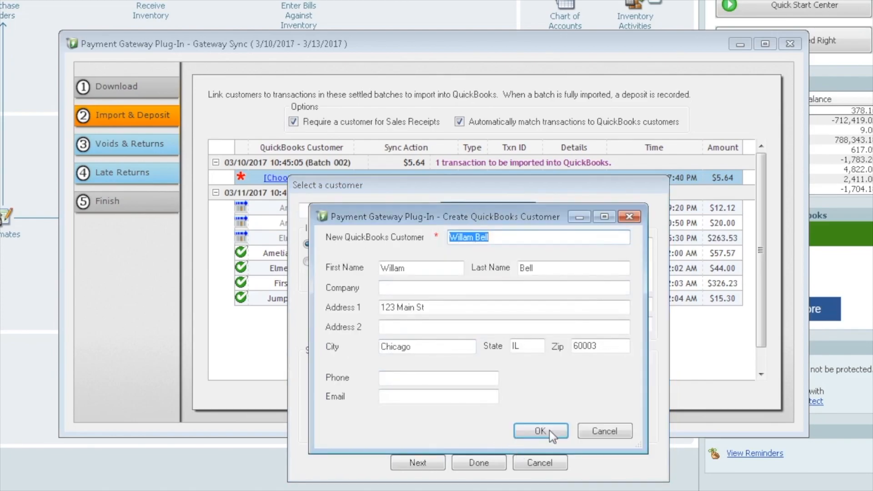
click(540, 430)
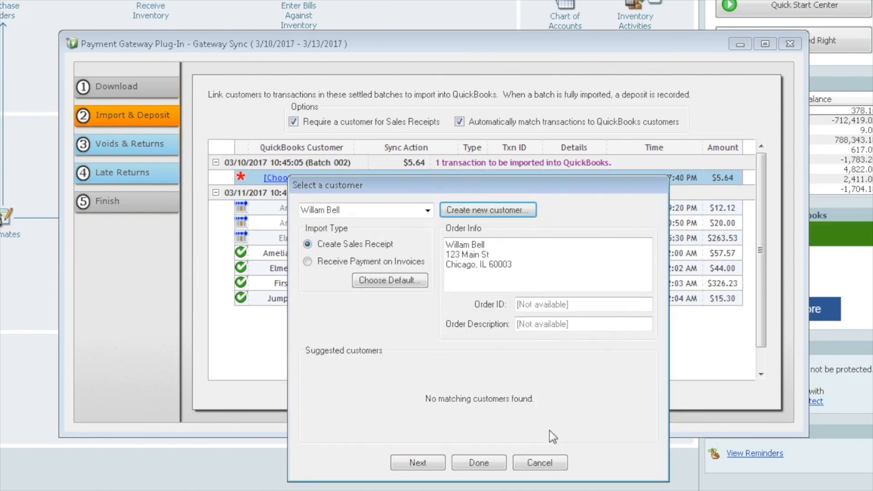
mouse_move(362, 345)
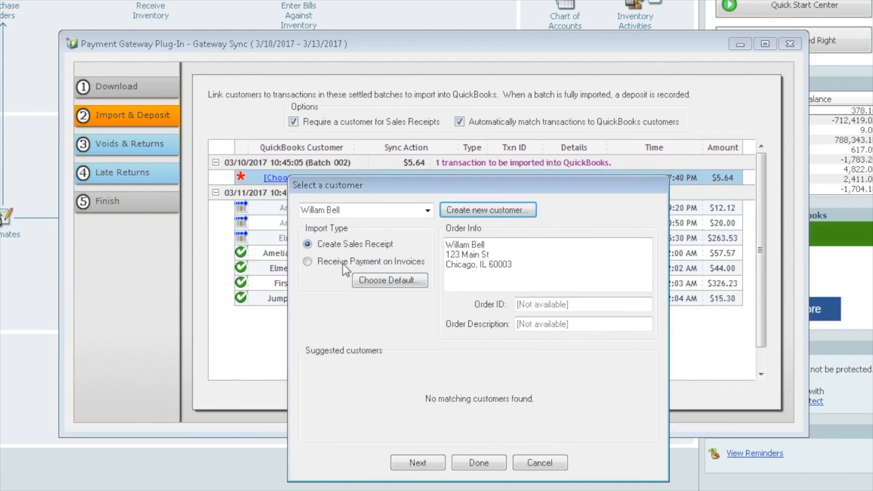
click(307, 244)
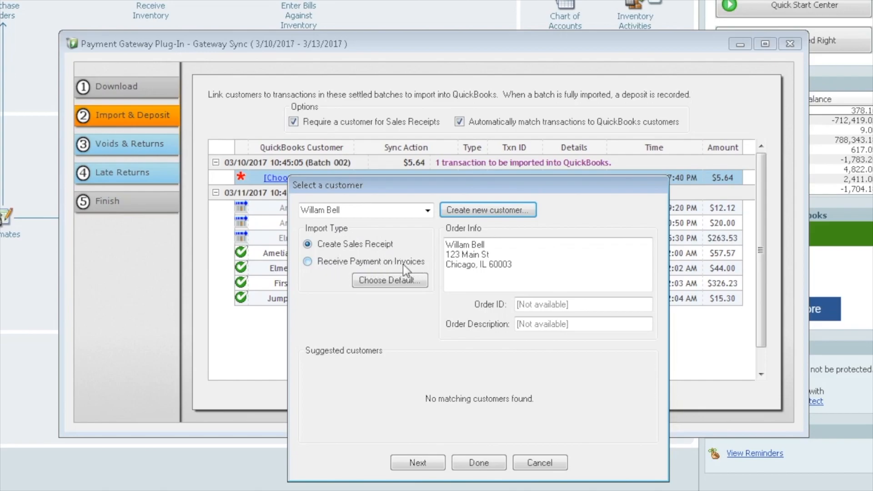
click(307, 261)
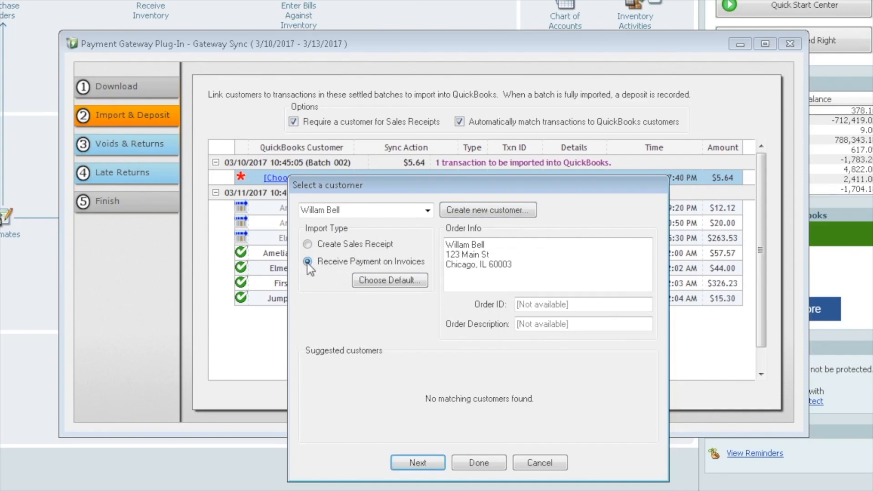
click(390, 280)
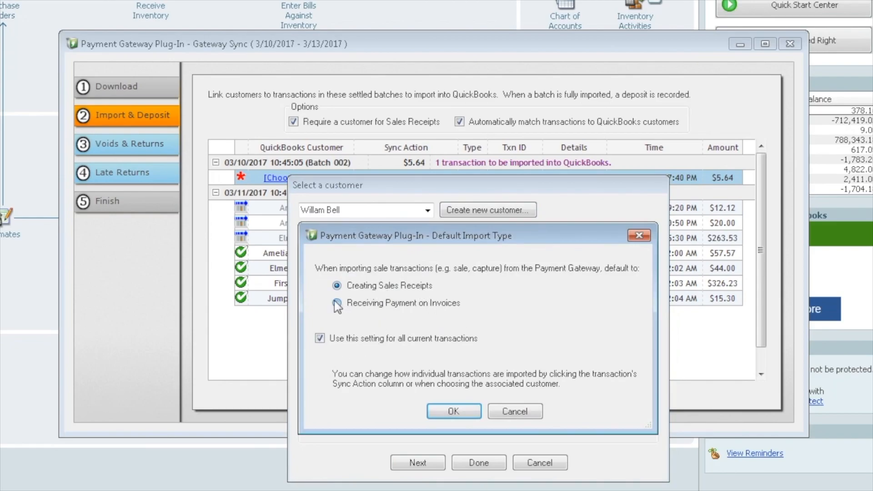
click(337, 302)
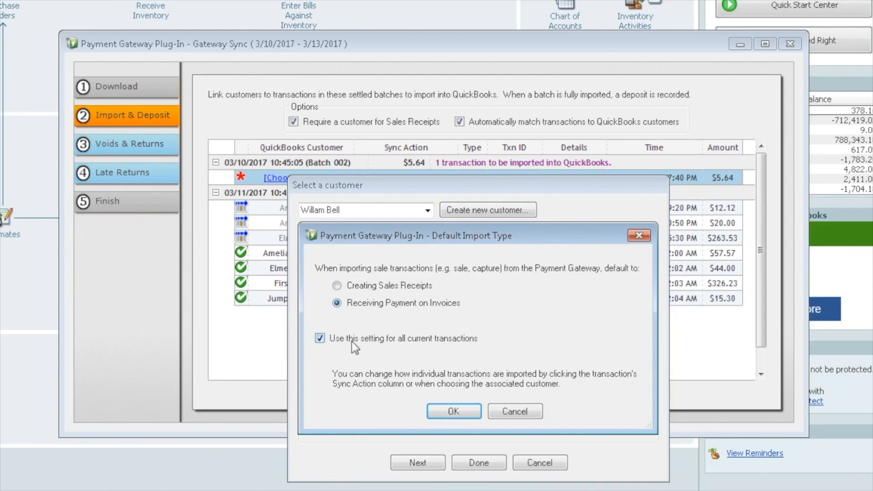
click(454, 411)
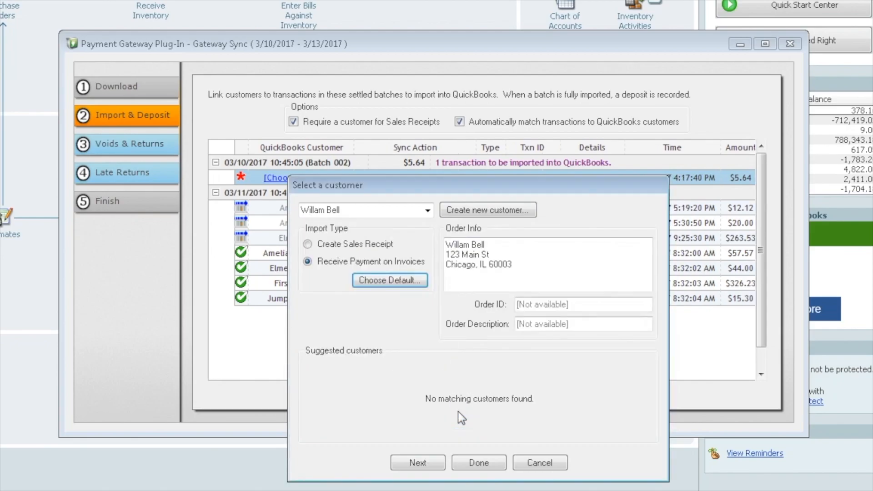
mouse_move(399, 337)
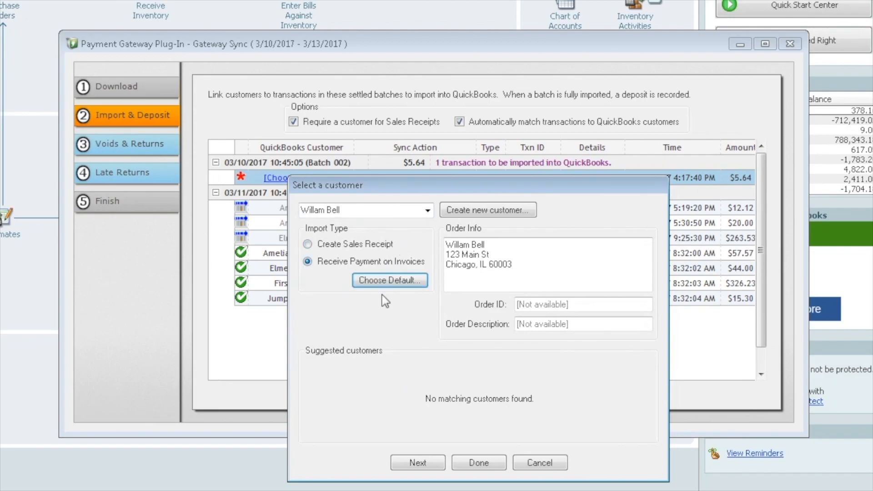
mouse_move(286, 221)
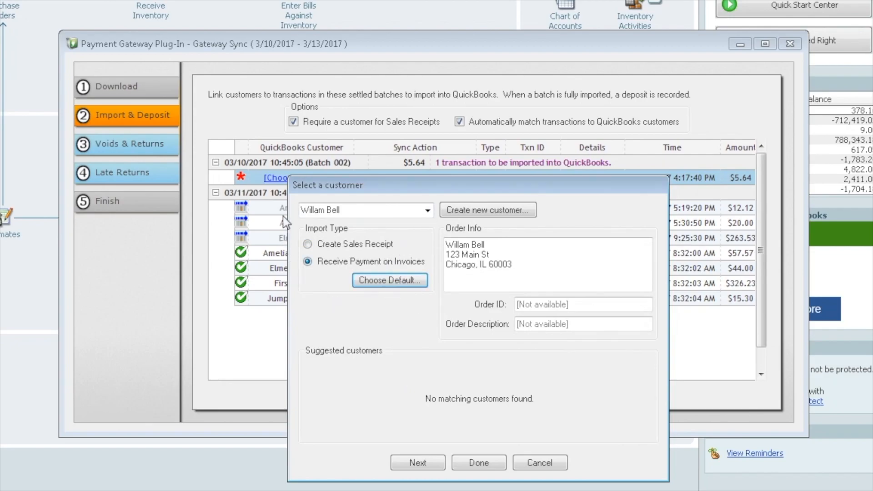
click(478, 463)
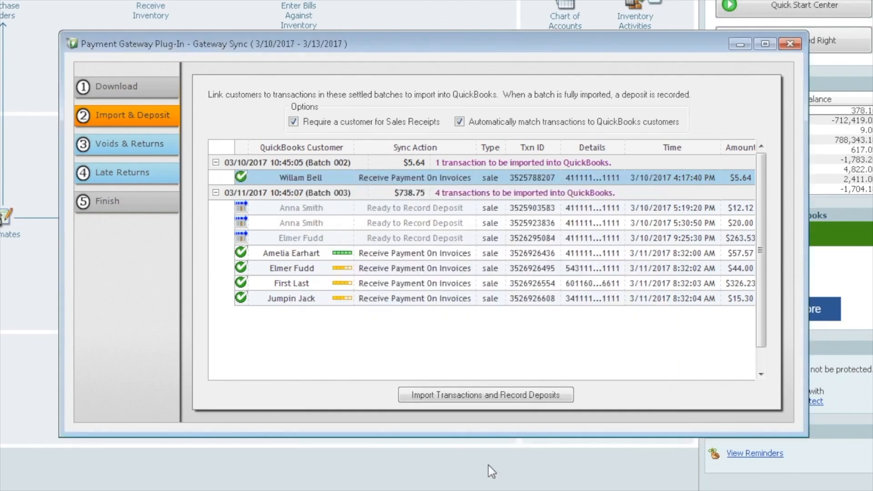
mouse_move(326, 193)
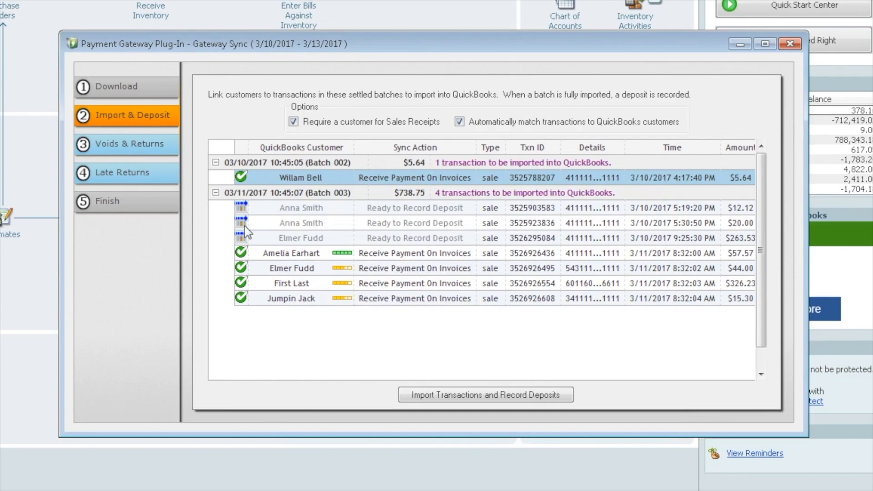
mouse_move(304, 305)
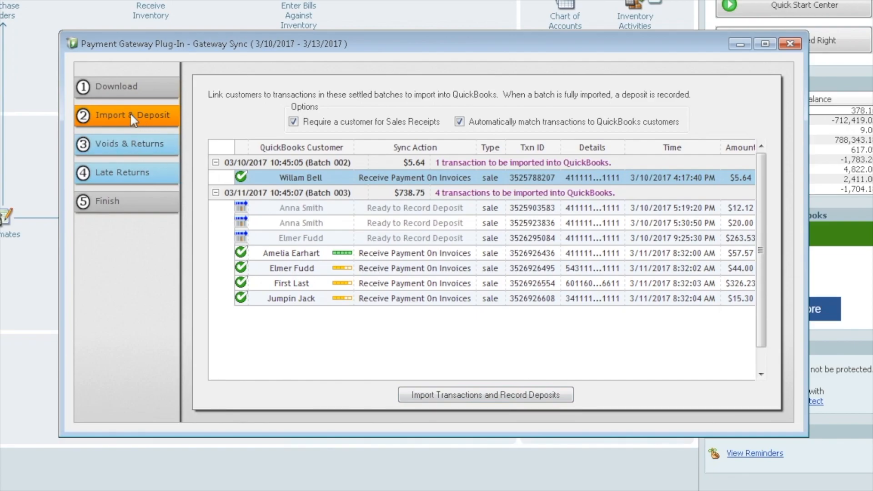
mouse_move(136, 149)
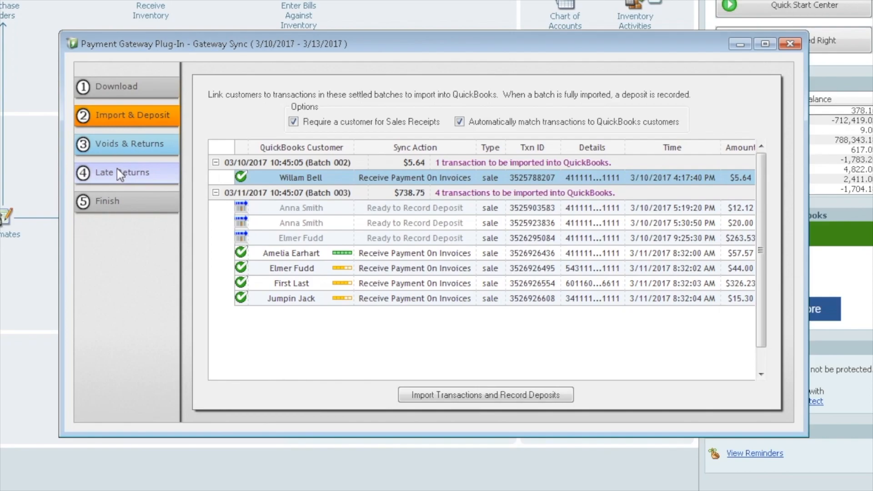
mouse_move(471, 322)
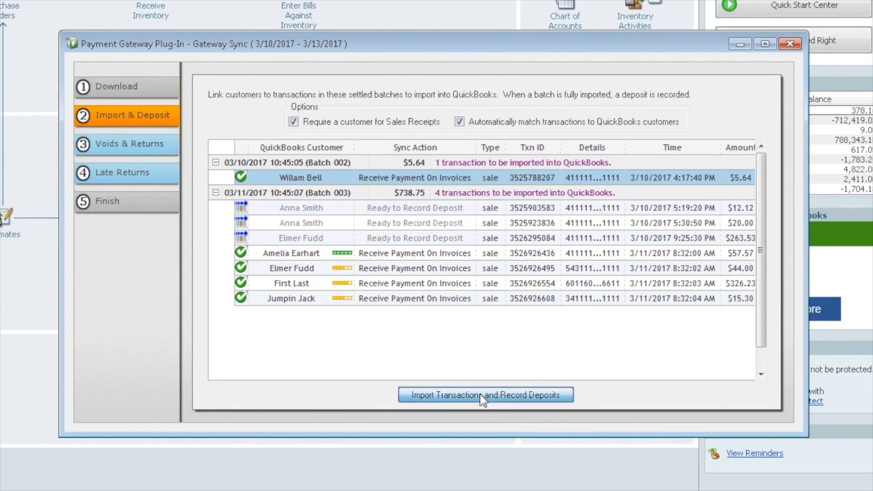
Import the 5 transactions, record 2 batch deposits, and close the completed Gateway Sync.
click(485, 394)
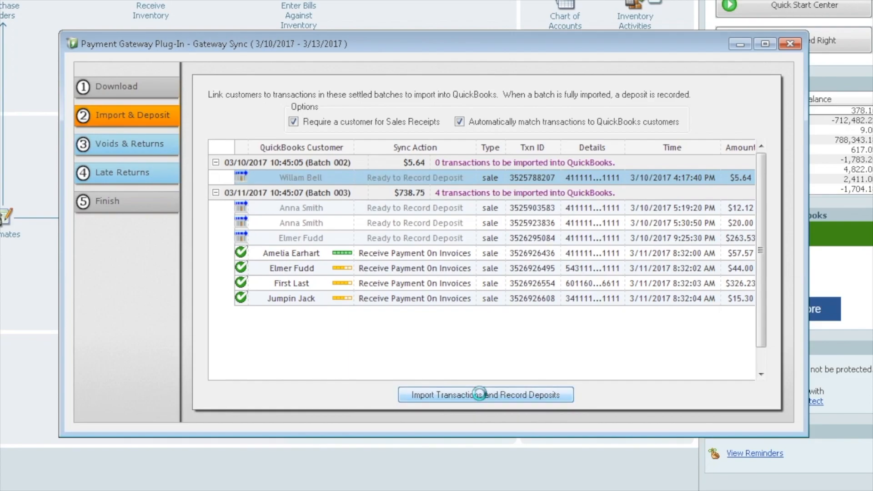
click(485, 395)
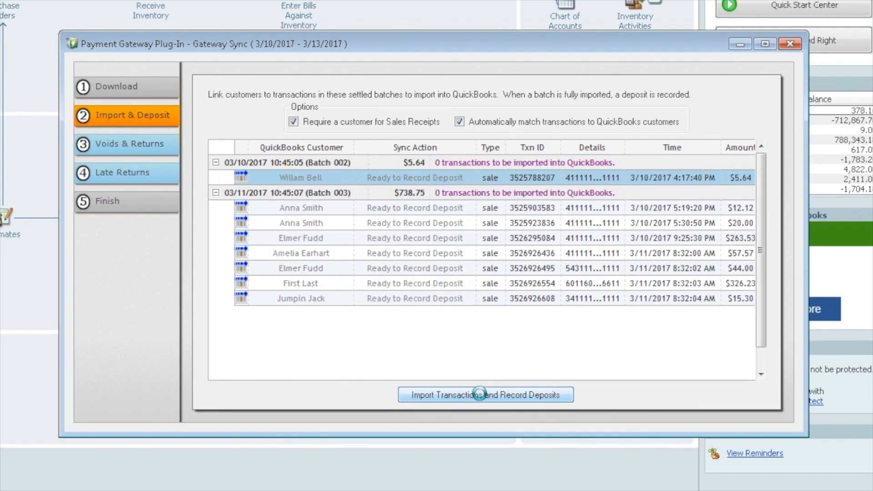
click(486, 394)
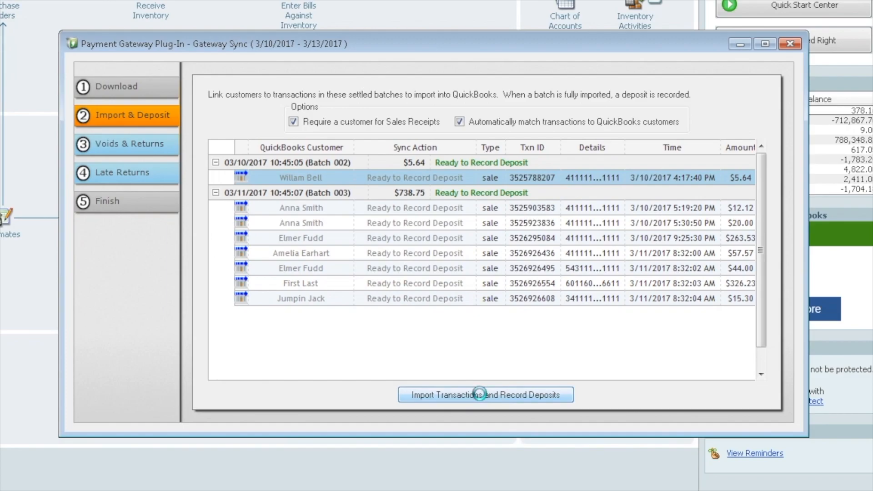
click(486, 394)
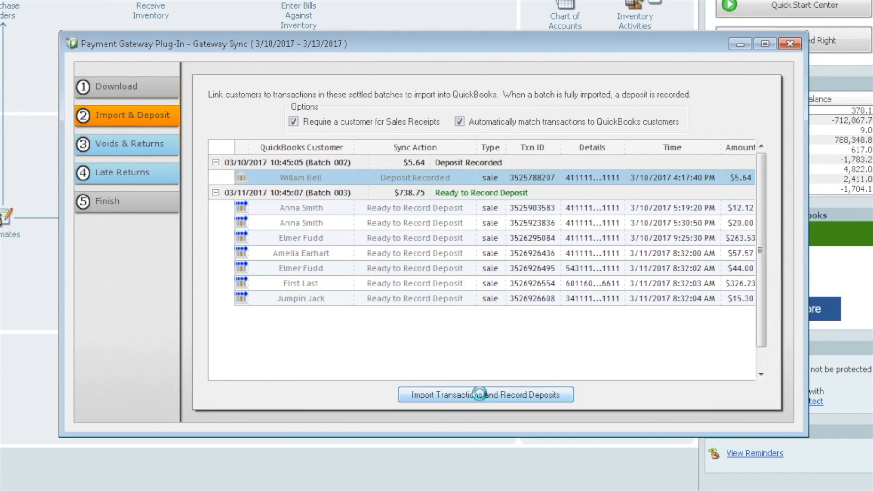
click(486, 394)
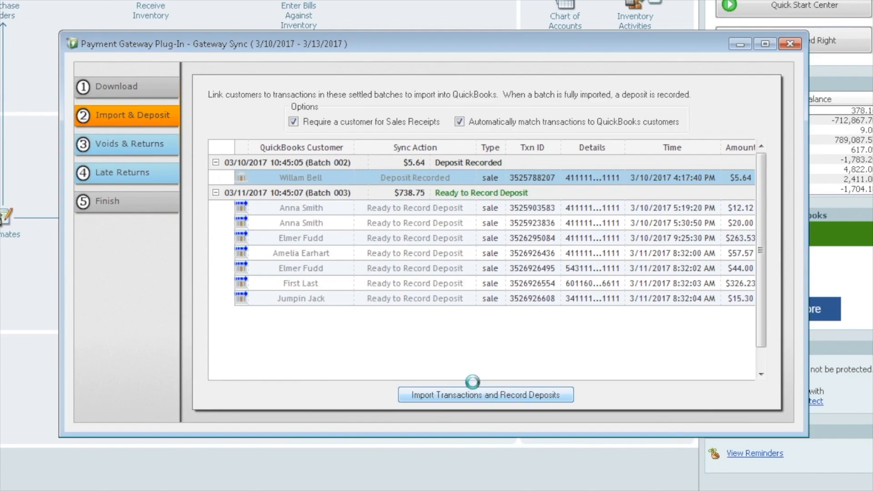
click(485, 395)
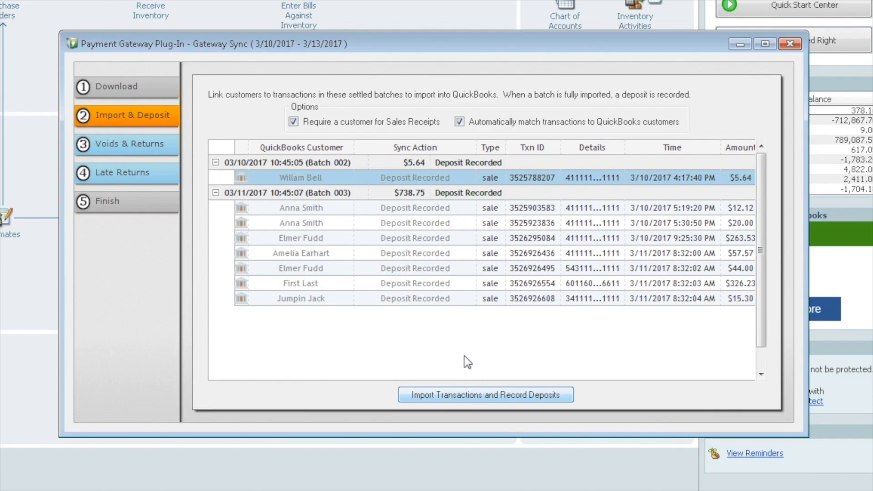
click(485, 395)
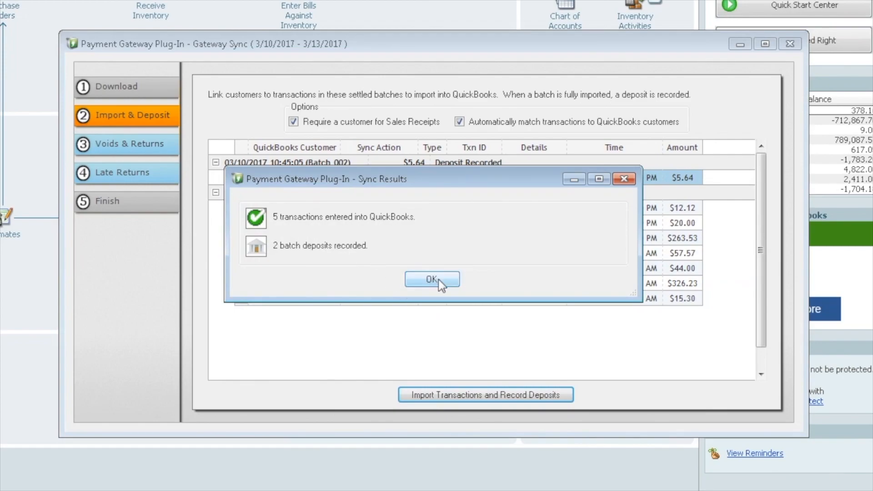
click(432, 279)
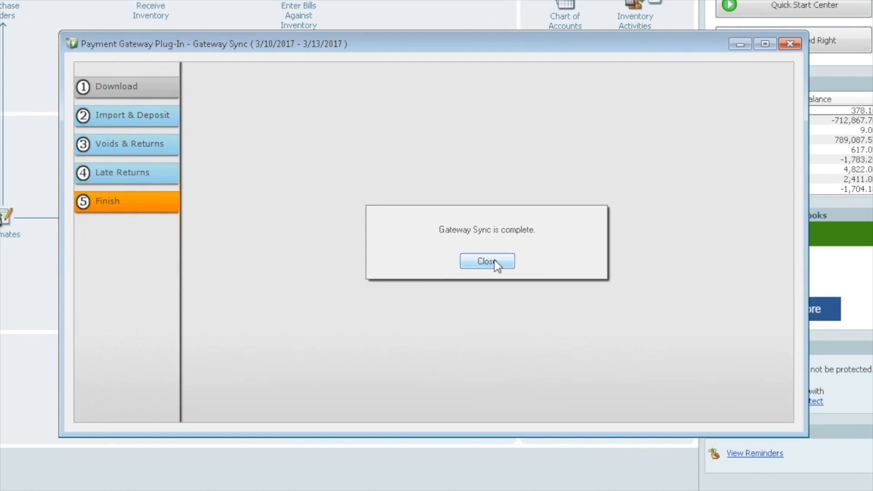
click(486, 261)
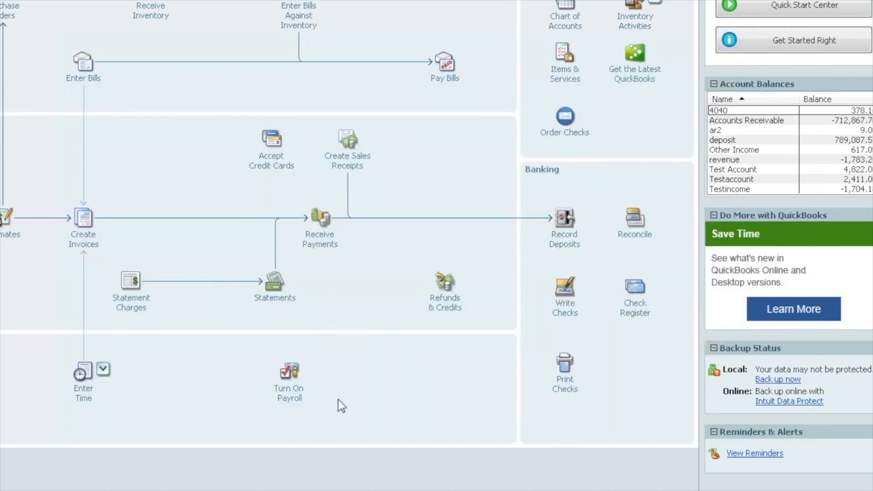
mouse_move(405, 374)
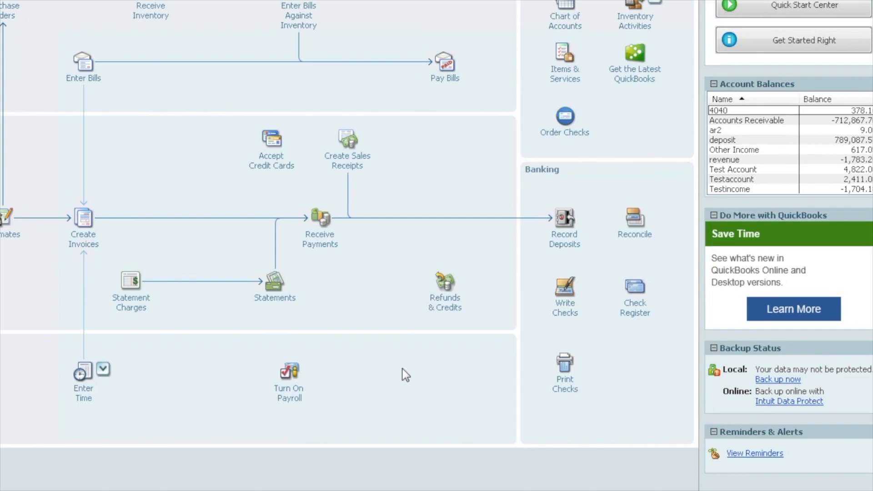
mouse_move(509, 185)
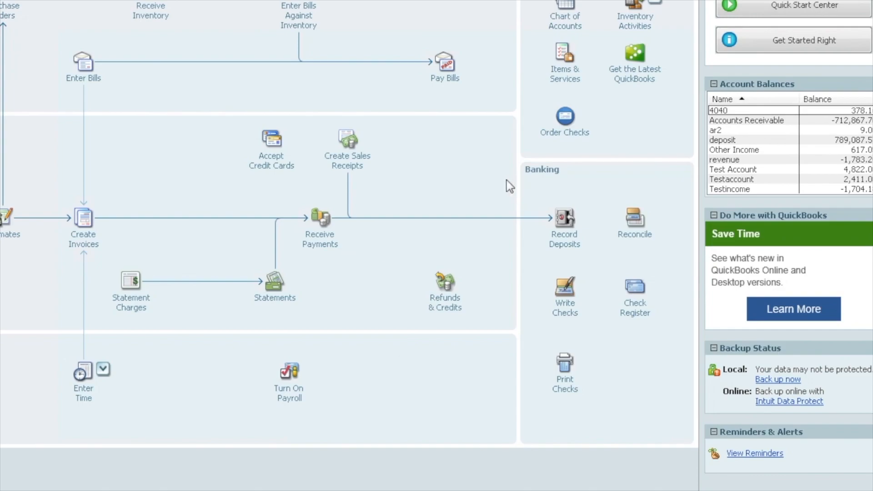
mouse_move(427, 186)
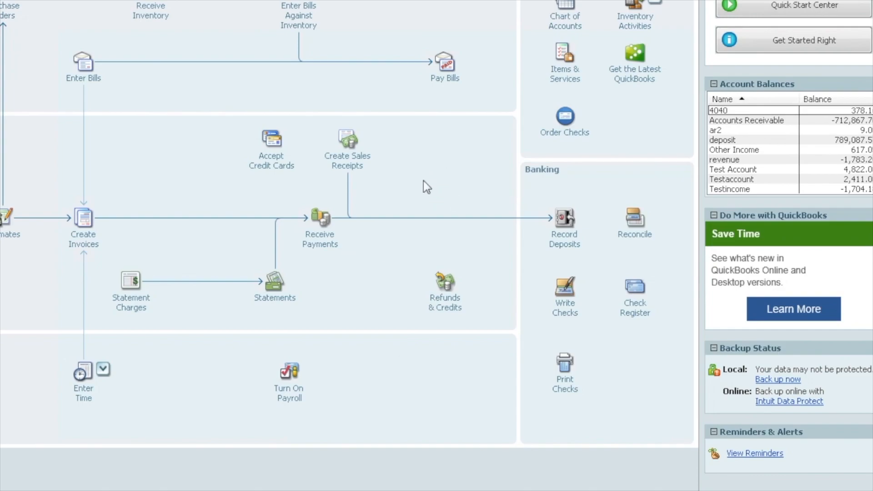